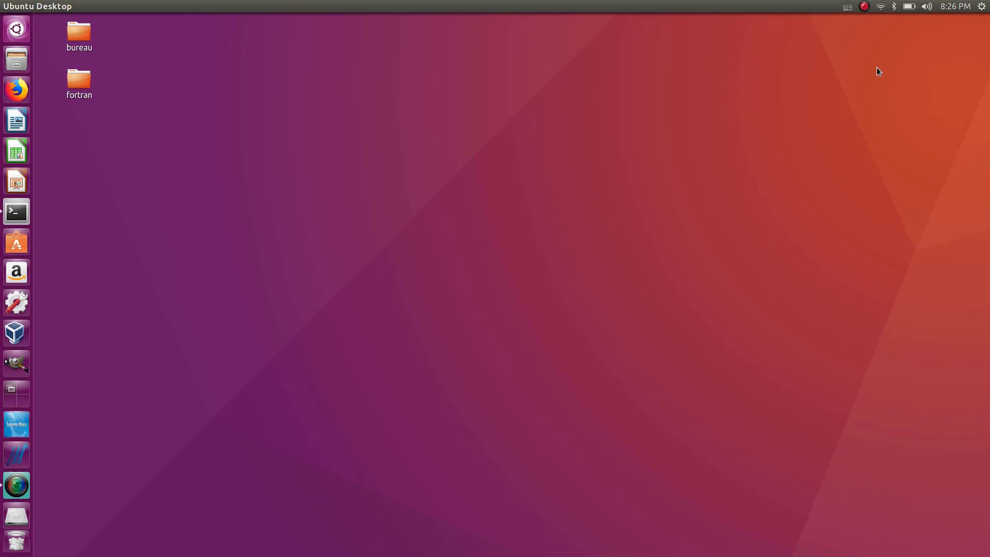
{"action": "mouse_move", "coordinate": [205, 106]}
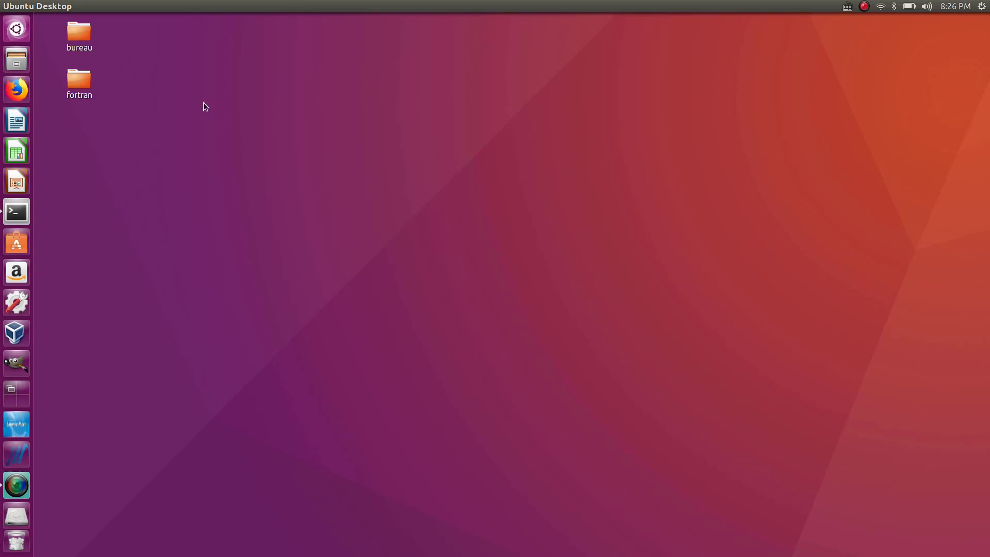
{"action": "mouse_move", "coordinate": [177, 198]}
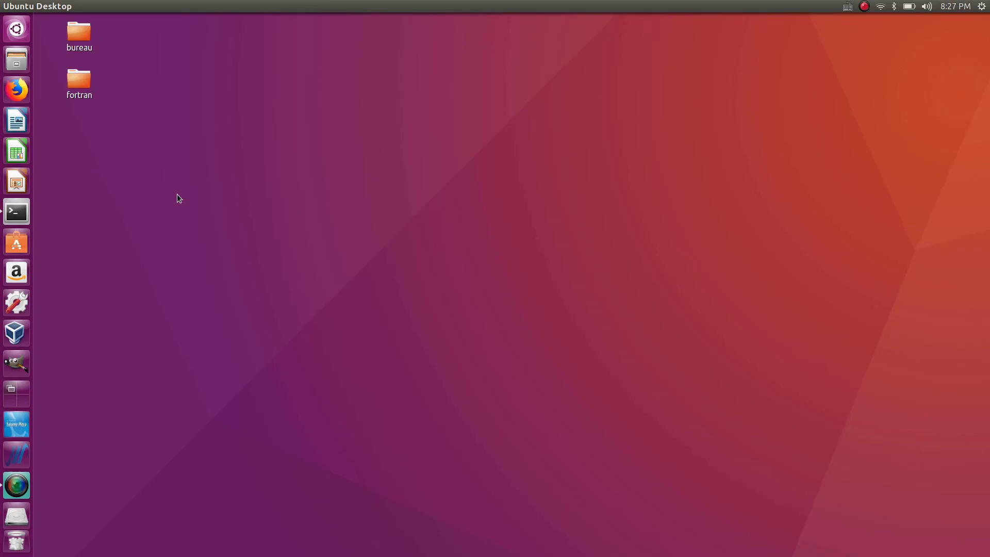
{"action": "mouse_move", "coordinate": [185, 200]}
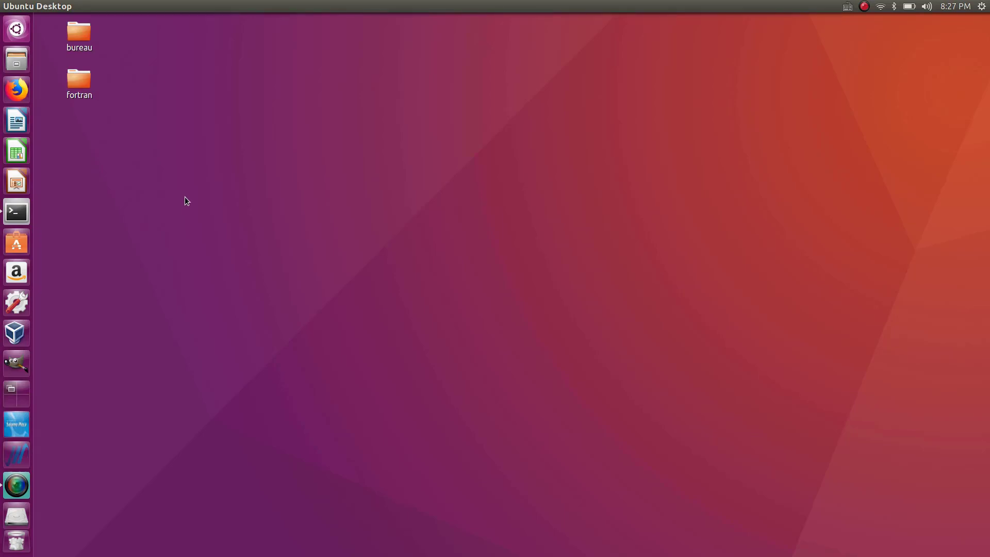
{"action": "mouse_move", "coordinate": [281, 171]}
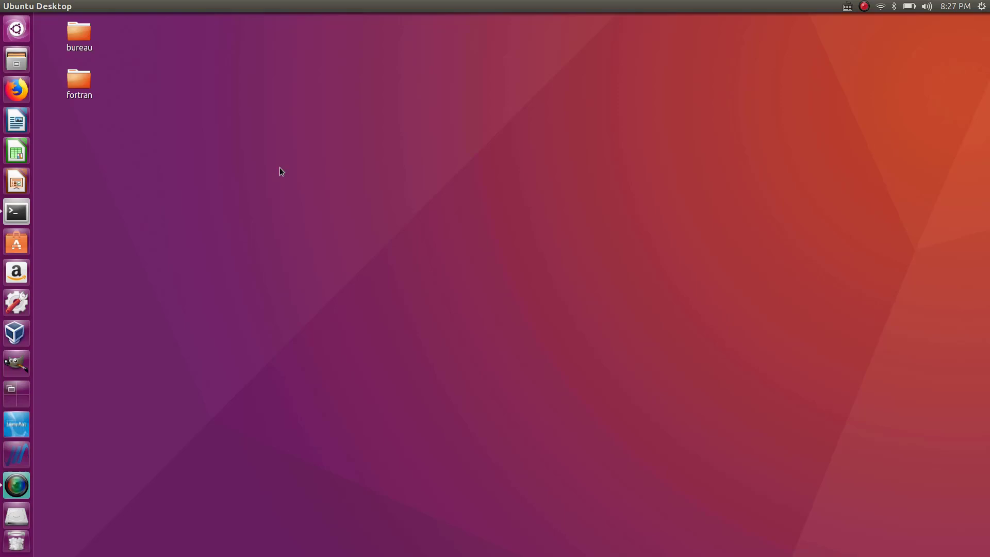
{"action": "mouse_move", "coordinate": [322, 218]}
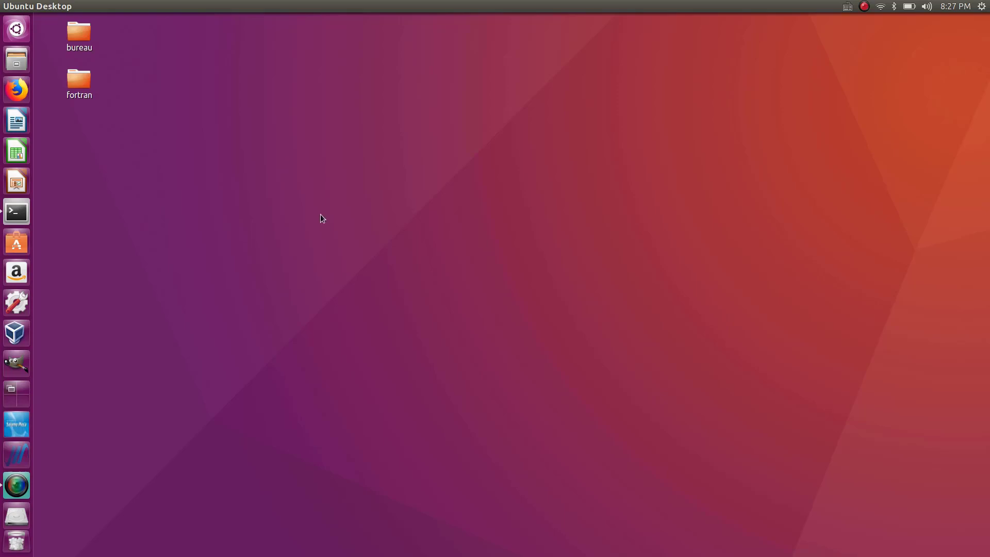
{"action": "mouse_move", "coordinate": [151, 185]}
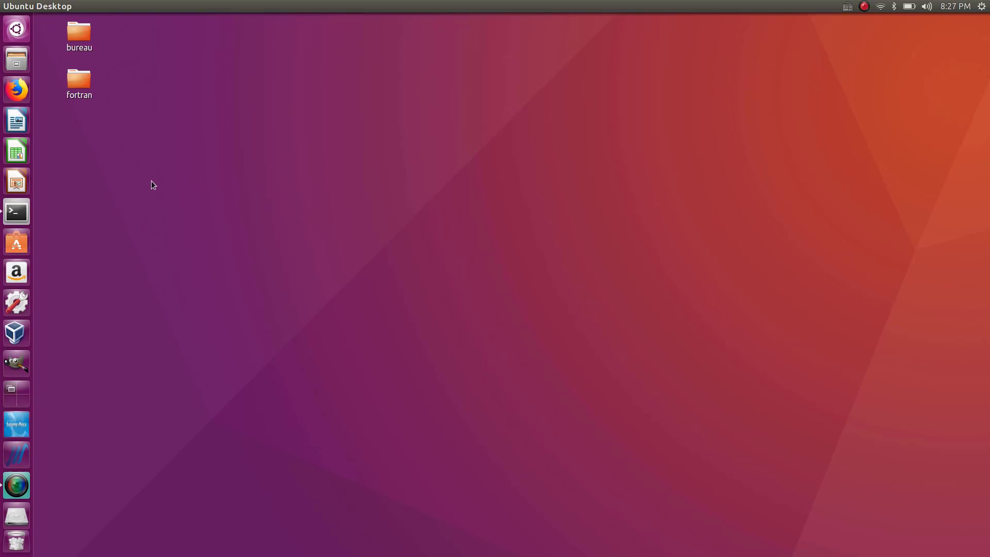
Open a new terminal window and change into the Desktop/fortran folder
{"action": "right_click", "coordinate": [16, 211]}
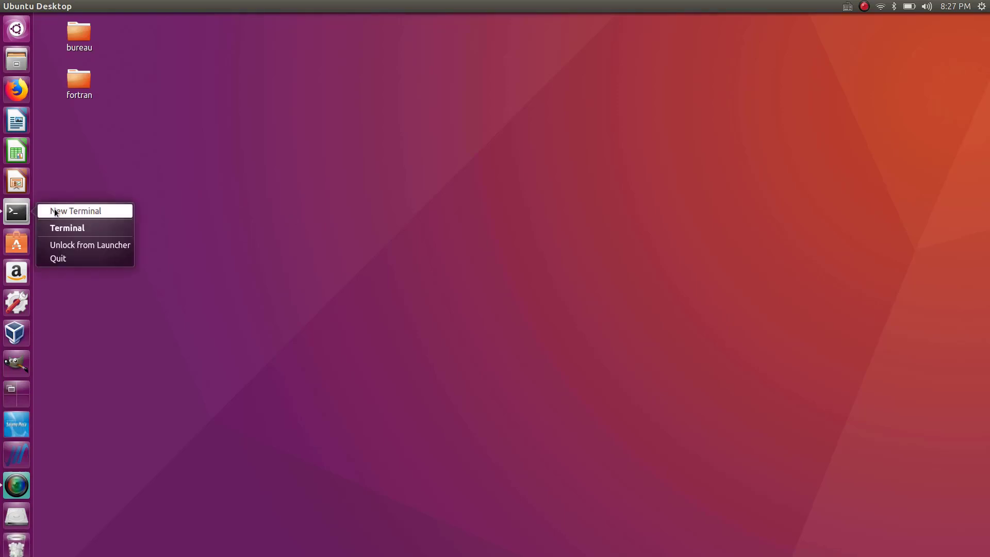
{"action": "left_click", "coordinate": [75, 210]}
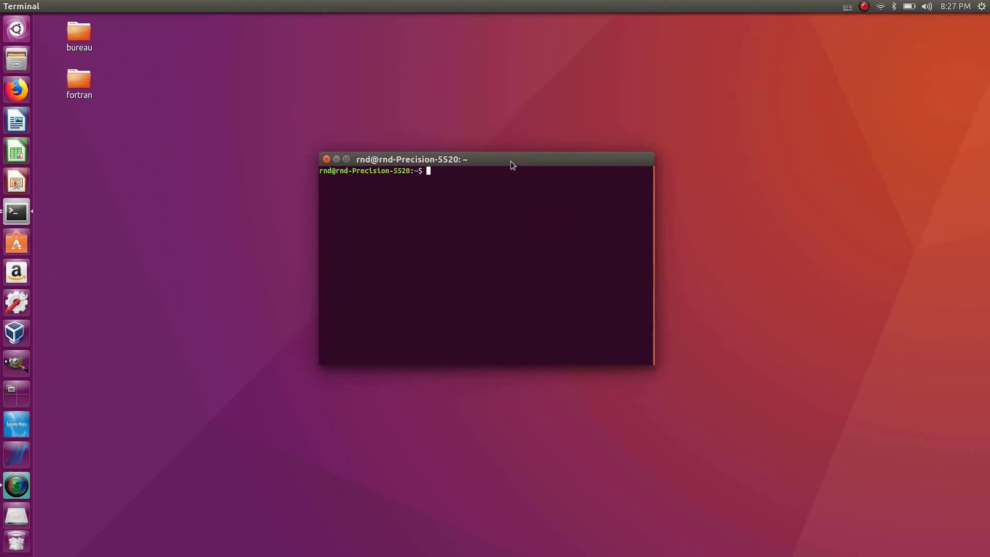
{"action": "type", "text": "cd Dek"}
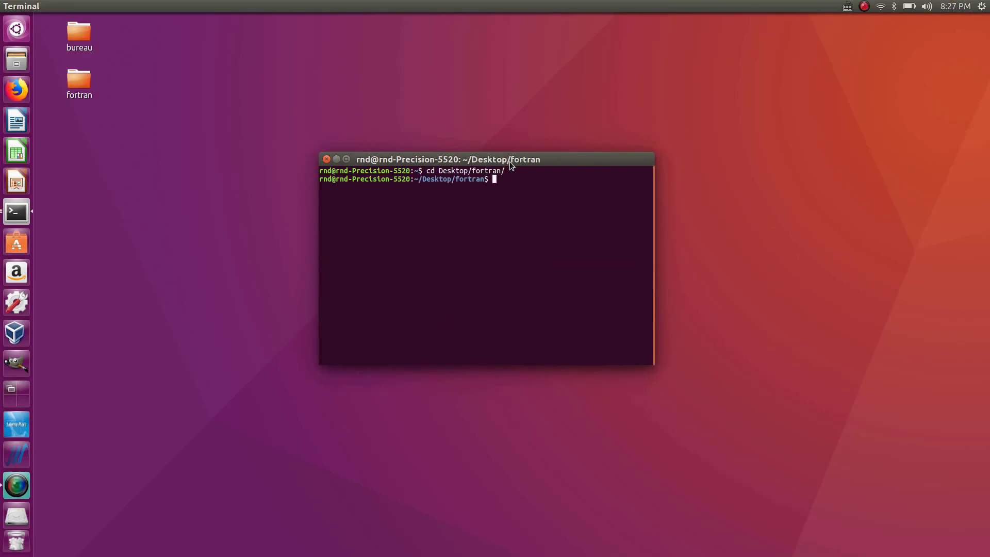
Launch Emacs on a new file named array.f95
{"action": "type", "text": "em"}
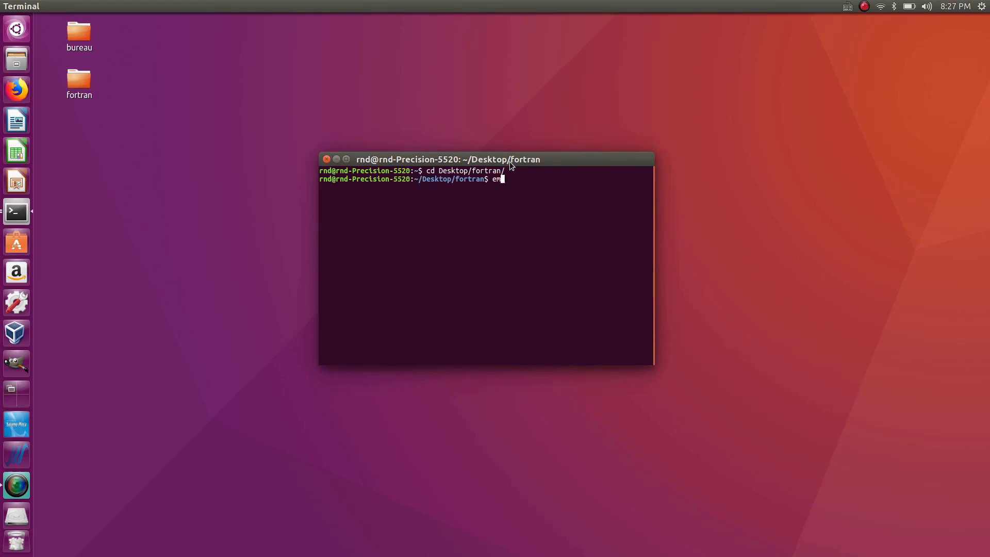
{"action": "type", "text": "macs"}
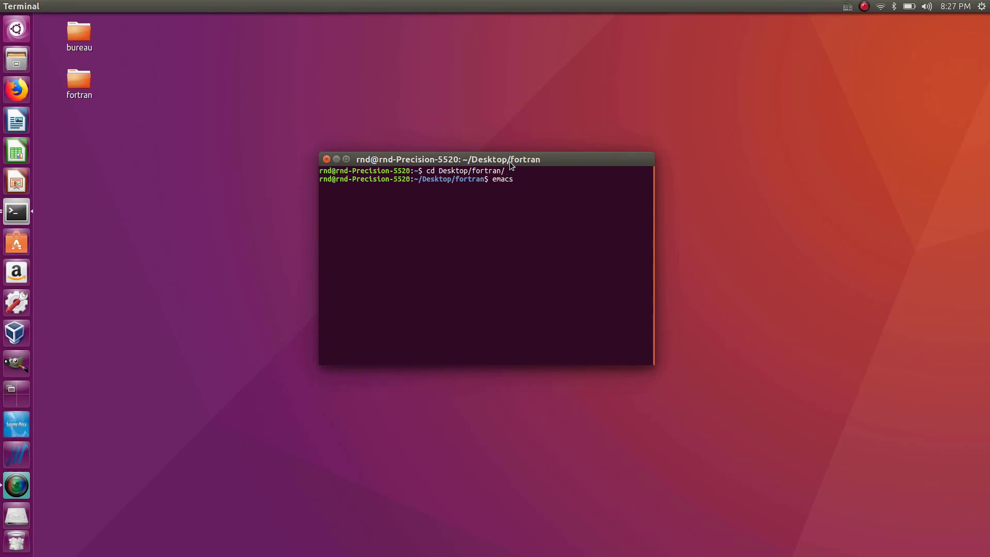
{"action": "type", "text": "arra"}
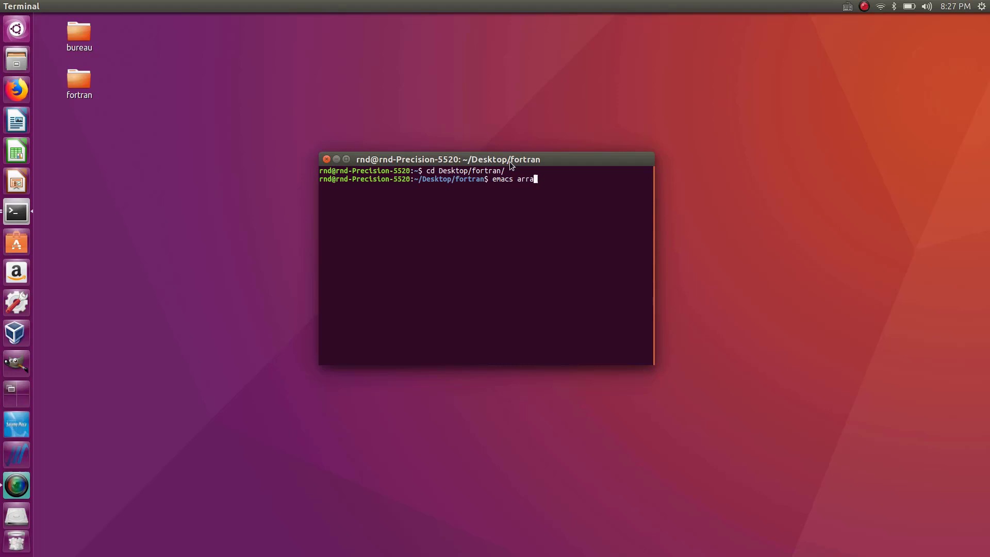
{"action": "type", "text": "y.f9"}
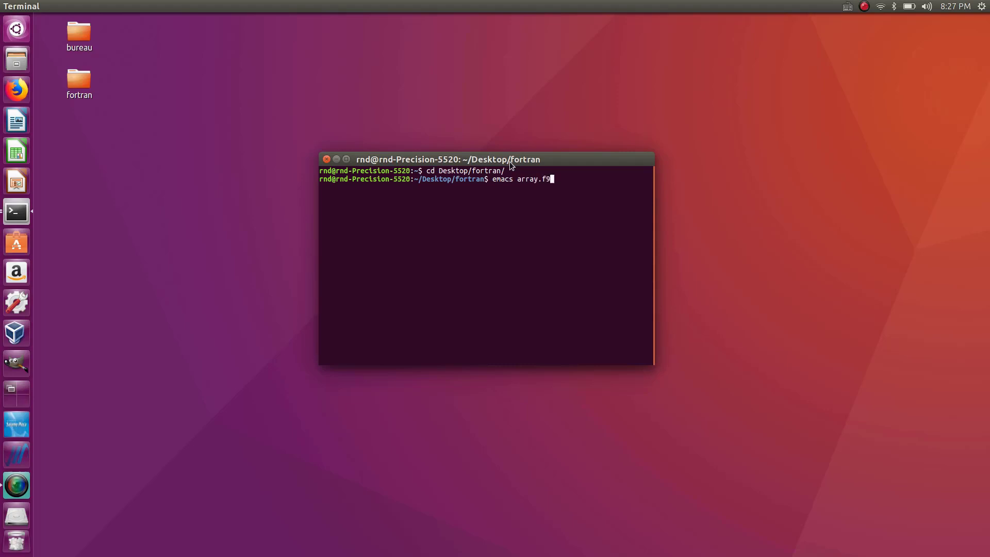
{"action": "key", "text": "Return"}
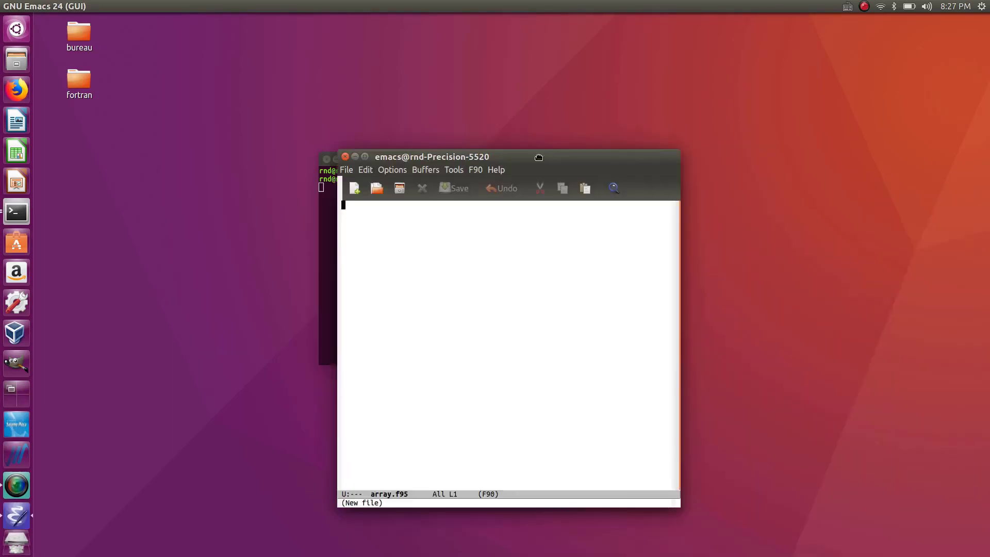
Write program array, implicit none, a !Declare comment and end program array
{"action": "left_click_drag", "start_coordinate": [433, 157], "coordinate": [366, 90]}
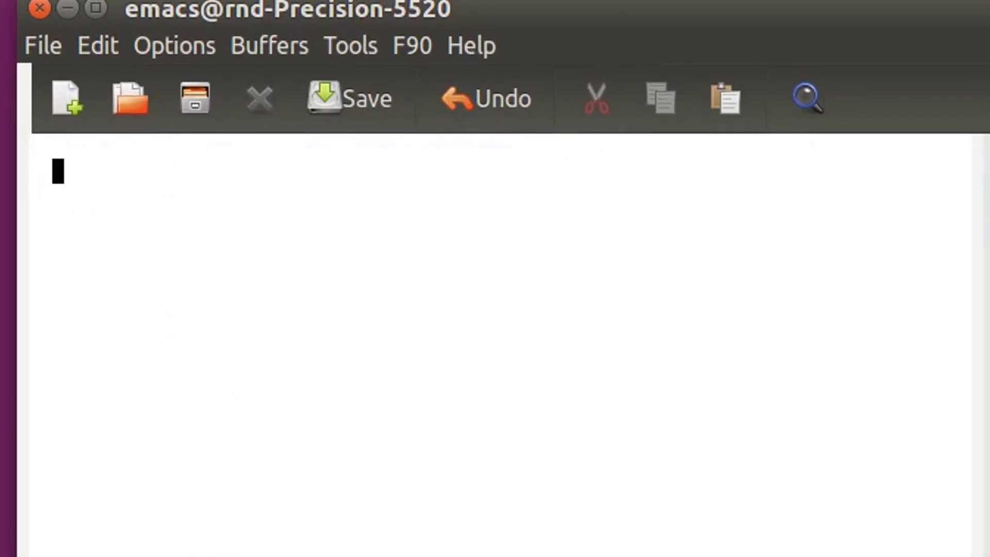
{"action": "type", "text": "pr"}
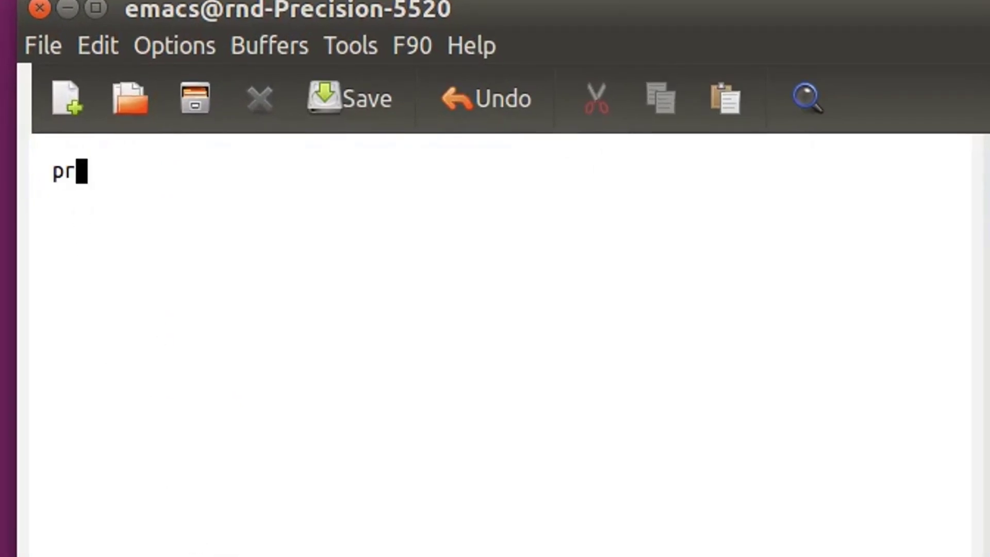
{"action": "type", "text": "ogram array"}
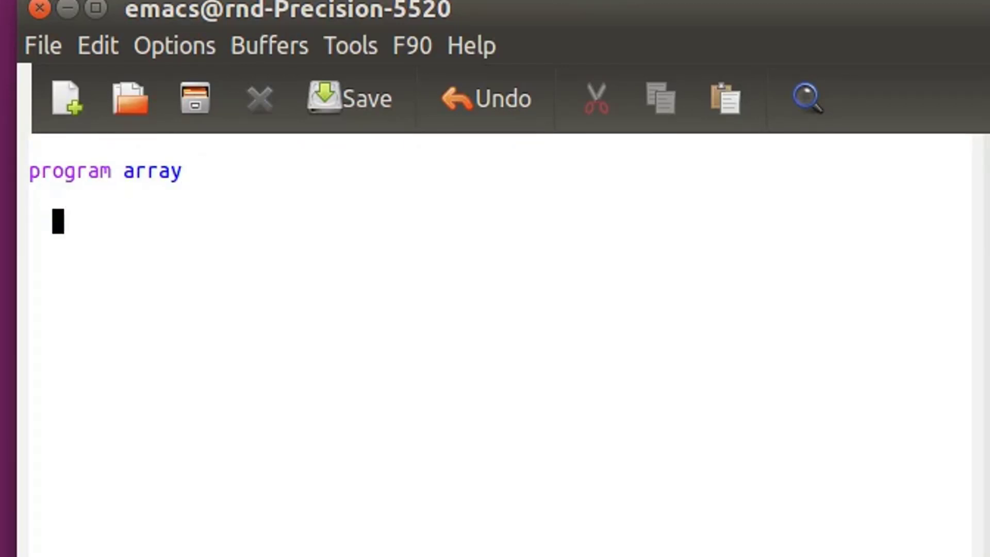
{"action": "type", "text": "end program array"}
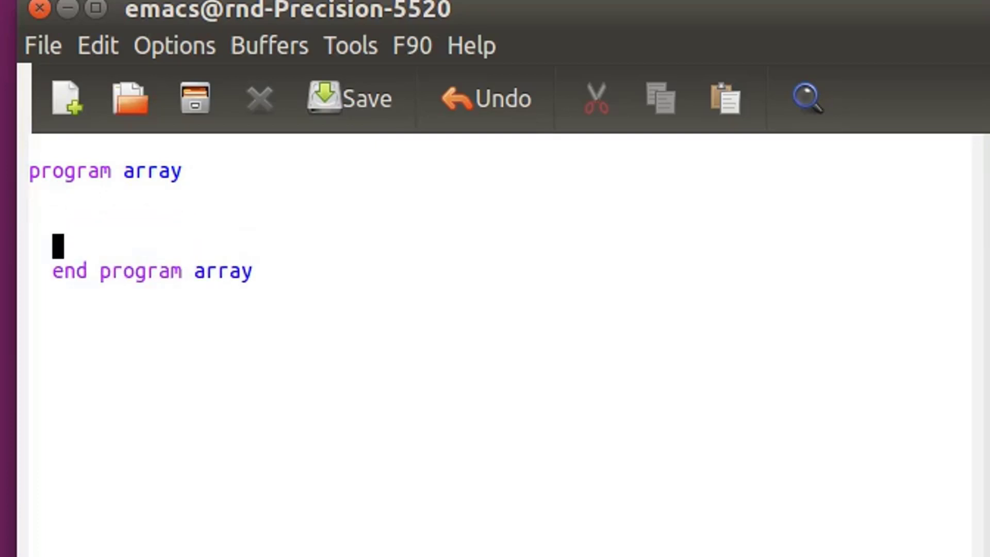
{"action": "type", "text": "implicit none"}
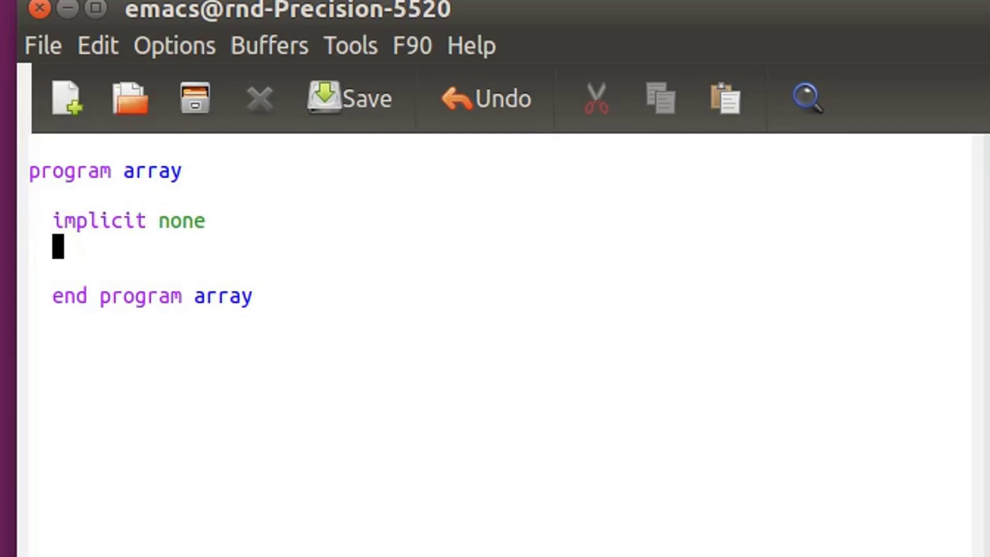
{"action": "type", "text": "!"}
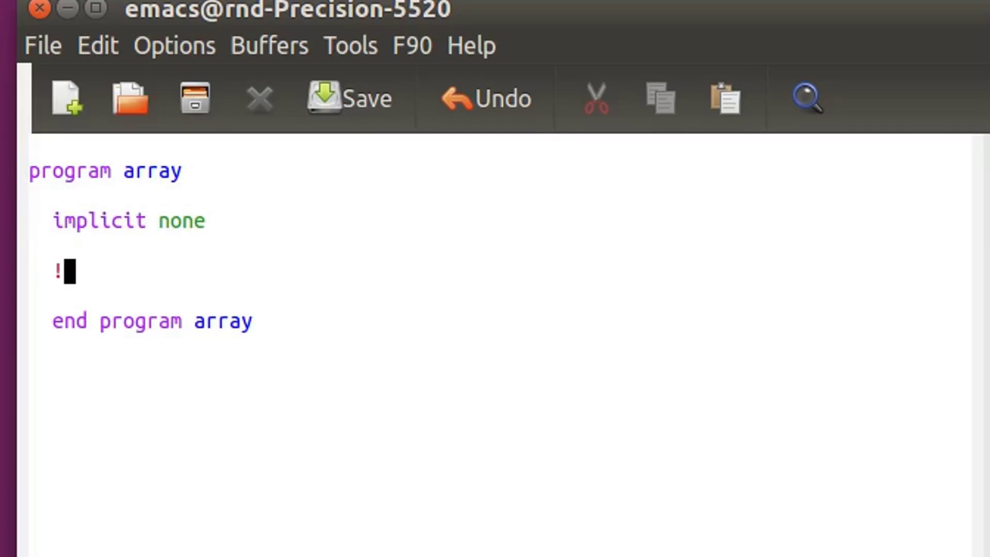
{"action": "type", "text": "Declare"}
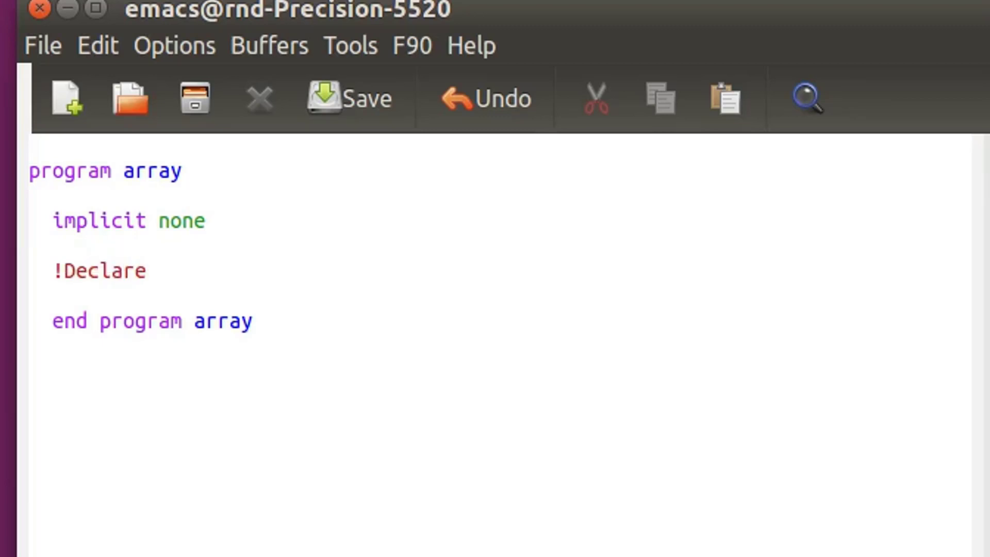
Declare 'real, dimension(3) :: x' on a new line below the Declare comment
{"action": "key", "text": "Return"}
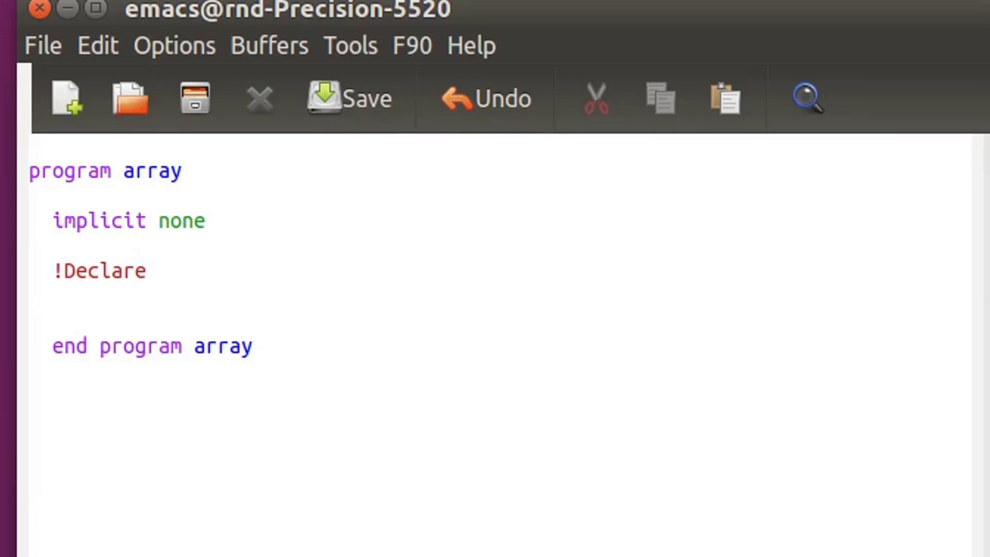
{"action": "type", "text": "r"}
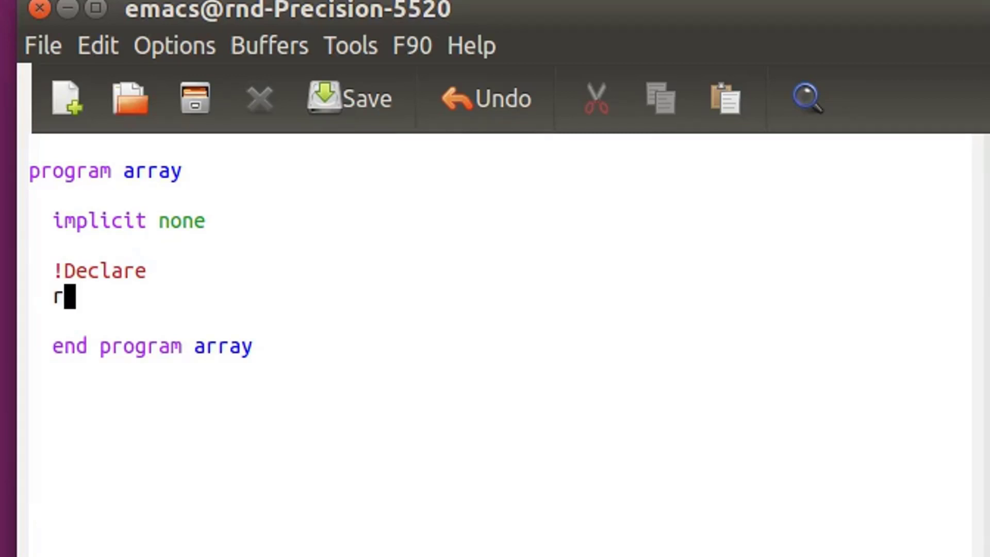
{"action": "type", "text": "eal"}
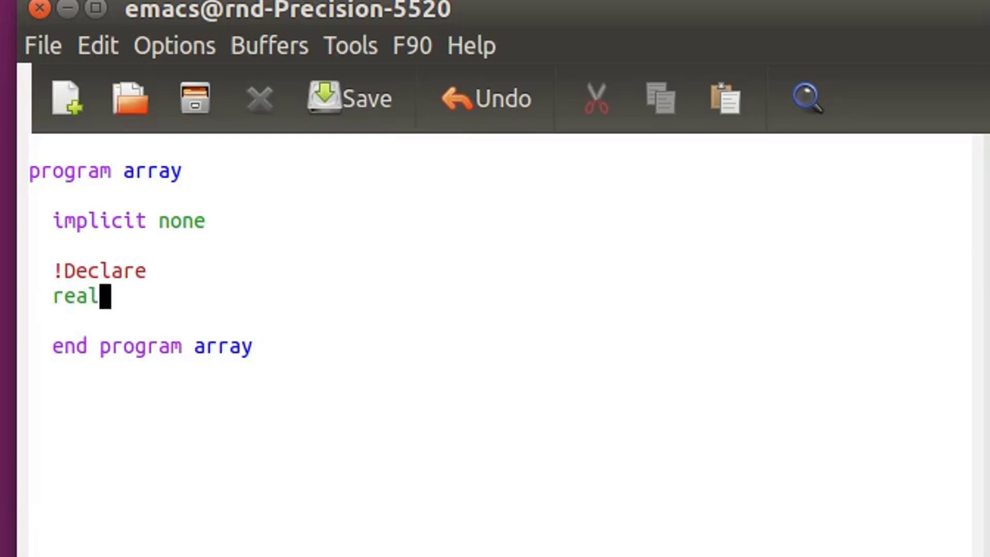
{"action": "type", "text": ","}
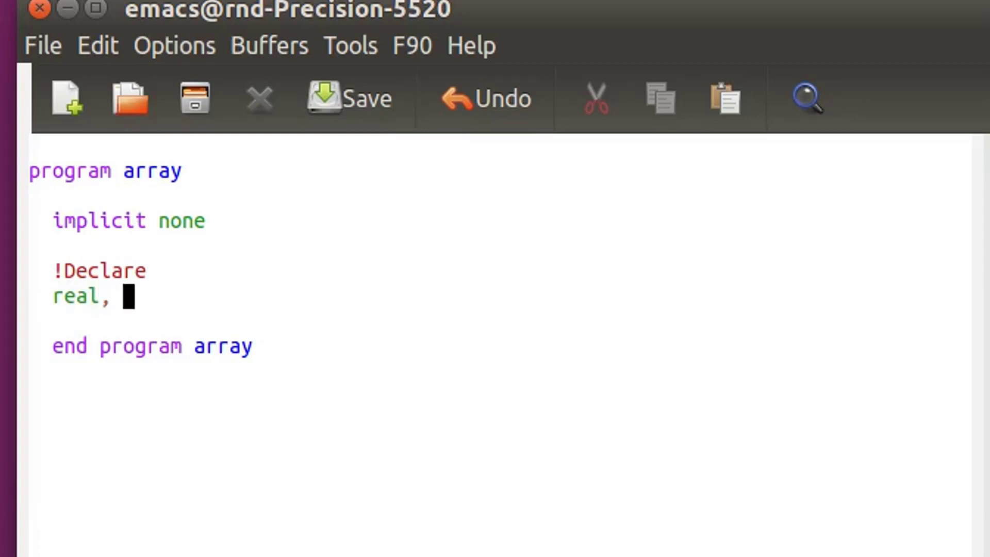
{"action": "type", "text": "dimens"}
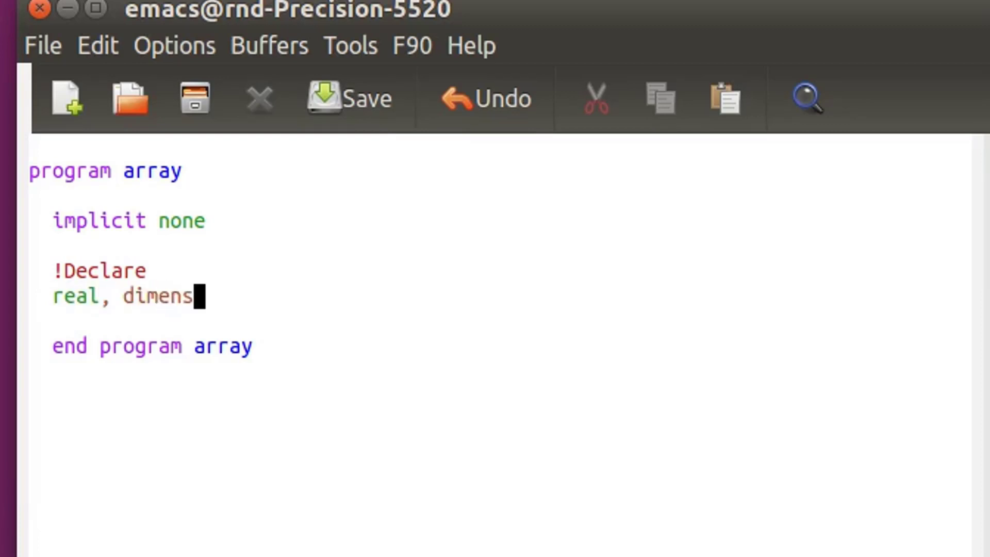
{"action": "type", "text": "ion"}
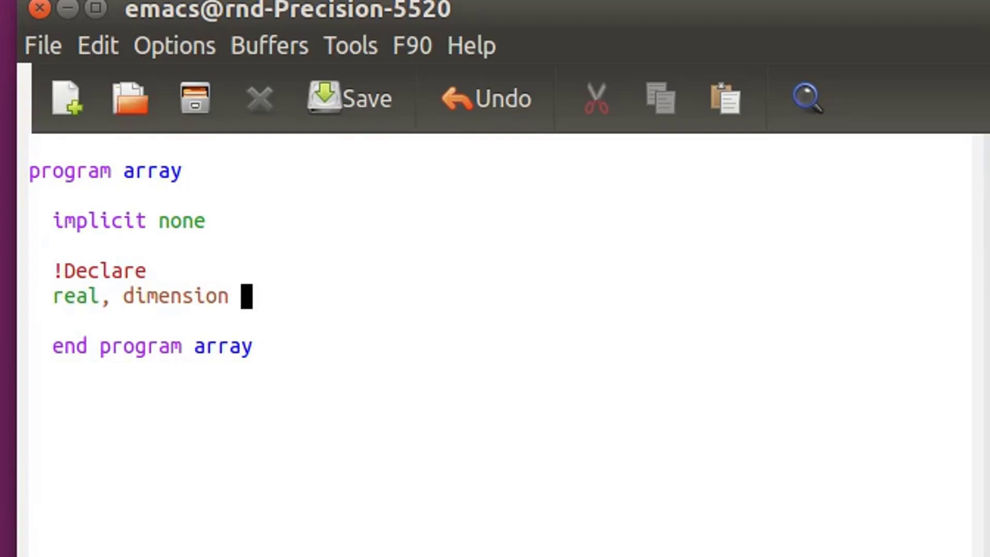
{"action": "type", "text": ":: x"}
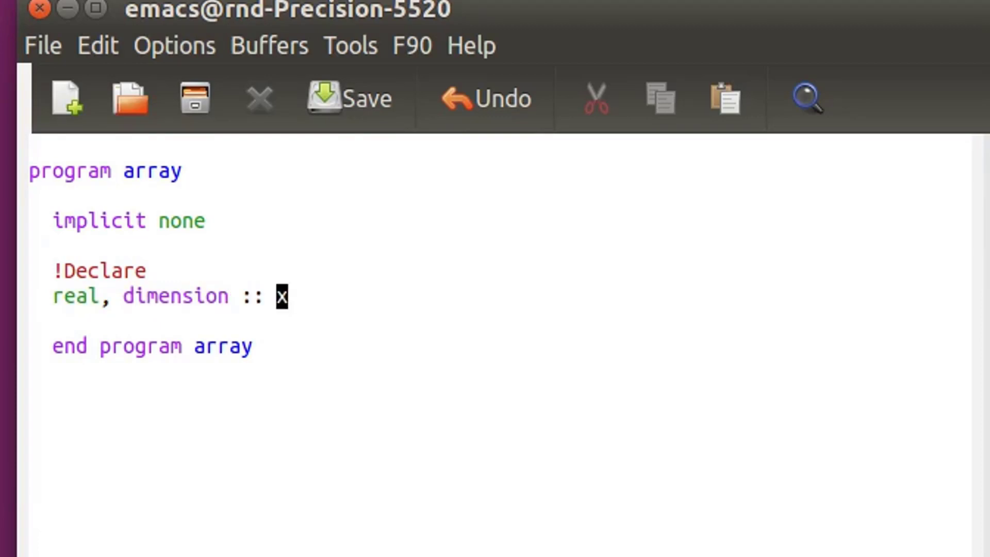
{"action": "type", "text": "()"}
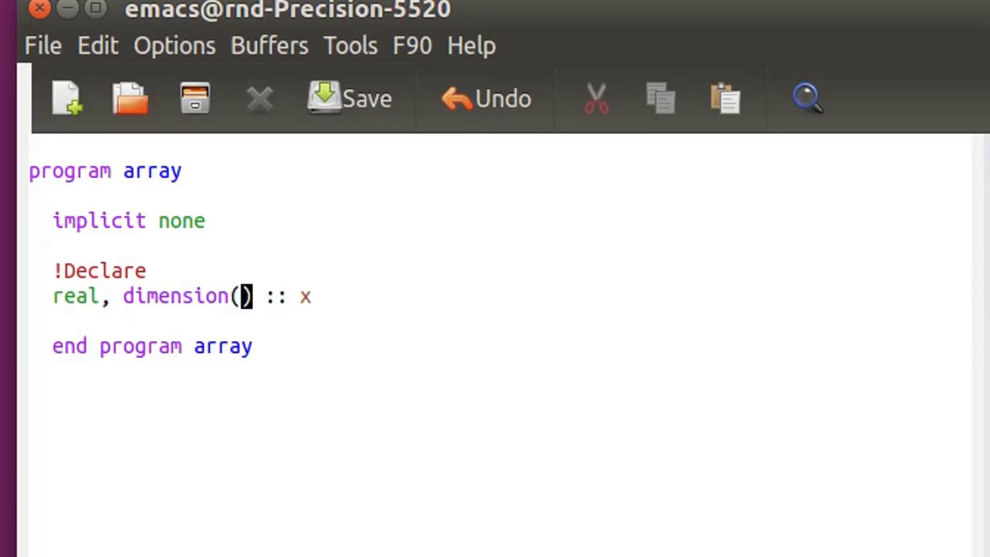
{"action": "type", "text": "3"}
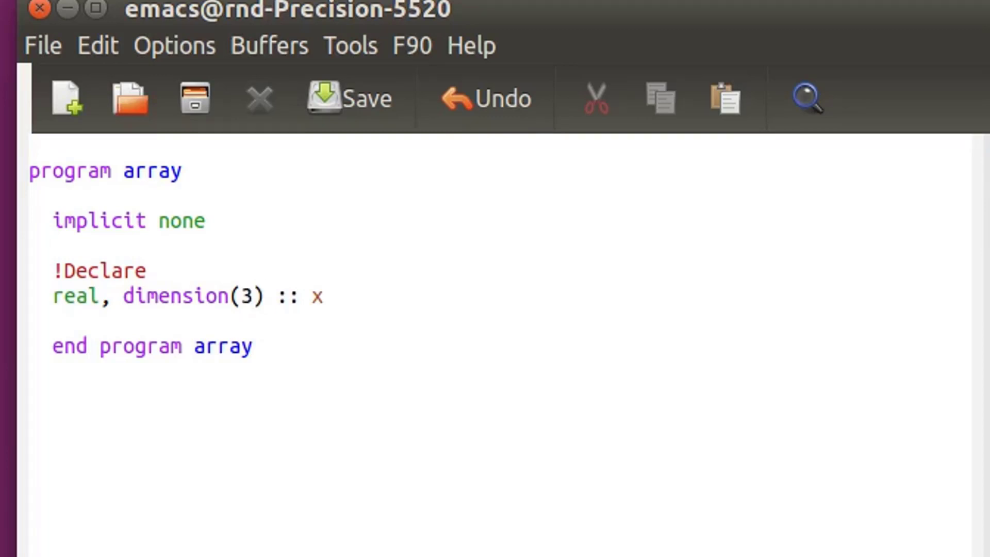
{"action": "left_click", "coordinate": [326, 297]}
{"action": "type", "text": "!"}
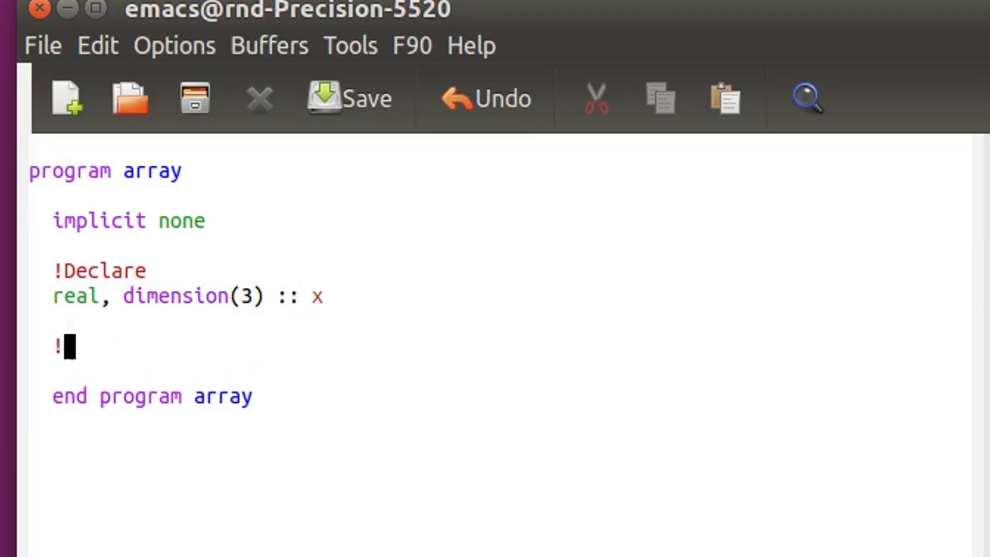
Add a !Main comment assigning x(1) = 2.0, x(2) = 5.0 and x(3) = 11.0
{"action": "type", "text": "Main"}
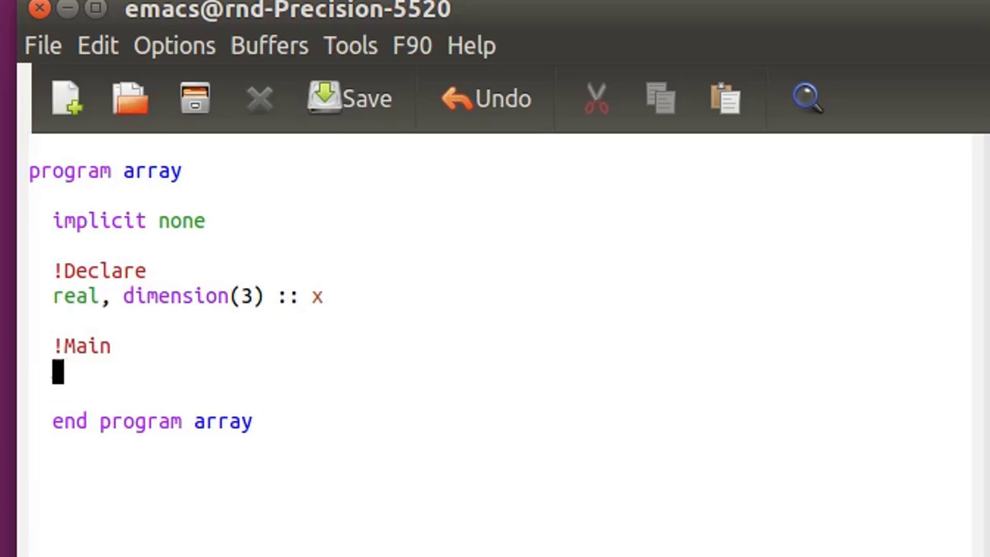
{"action": "type", "text": "x(1) ="}
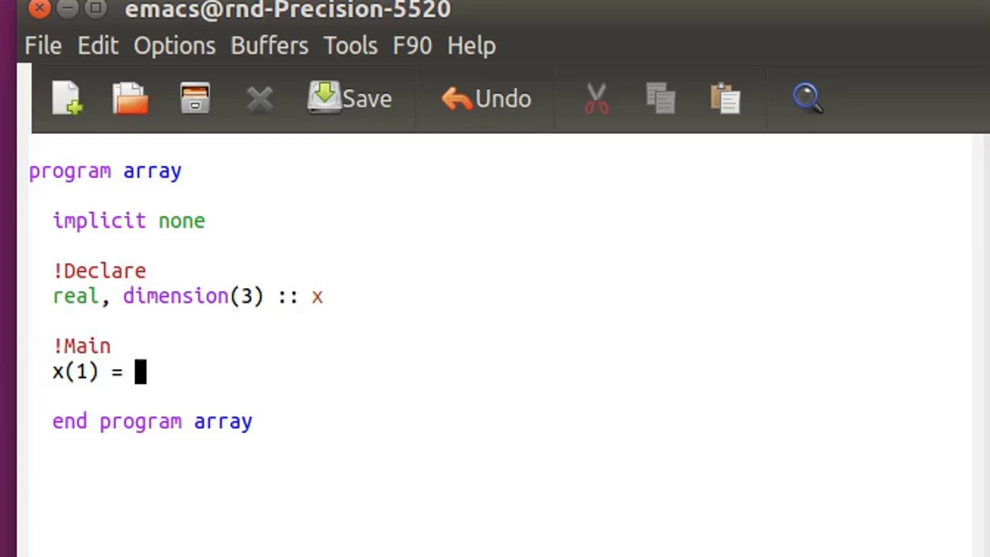
{"action": "type", "text": "2.0"}
{"action": "type", "text": "x"}
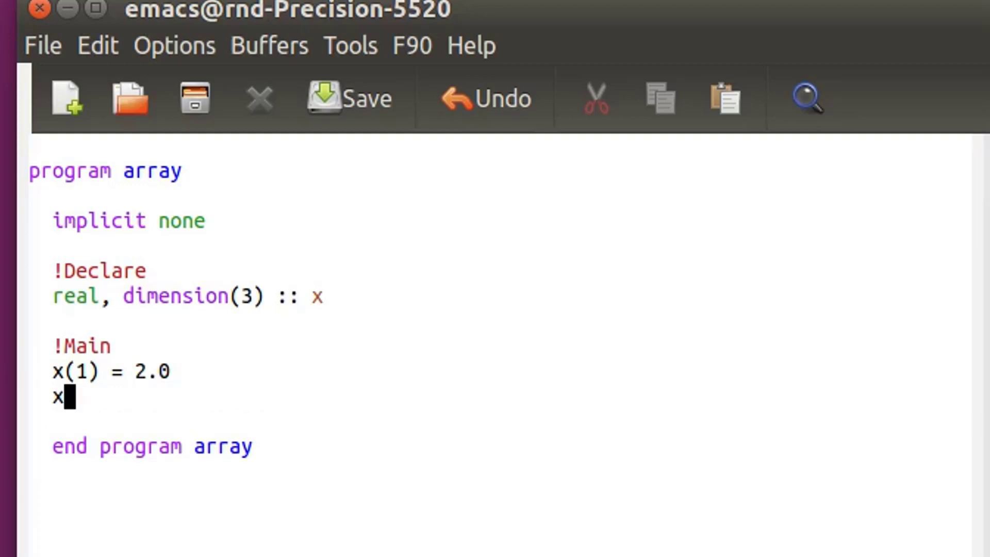
{"action": "type", "text": "(3)"}
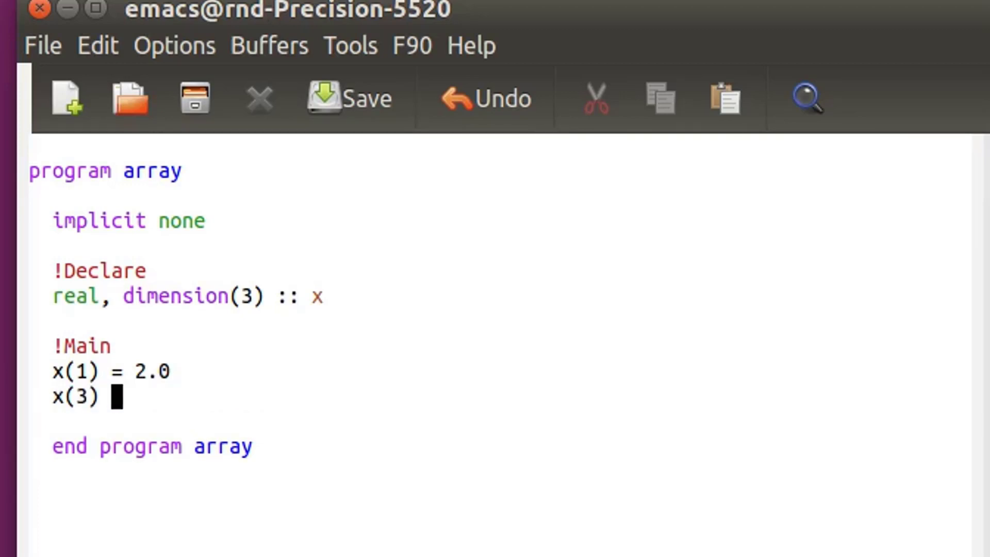
{"action": "type", "text": "= 5"}
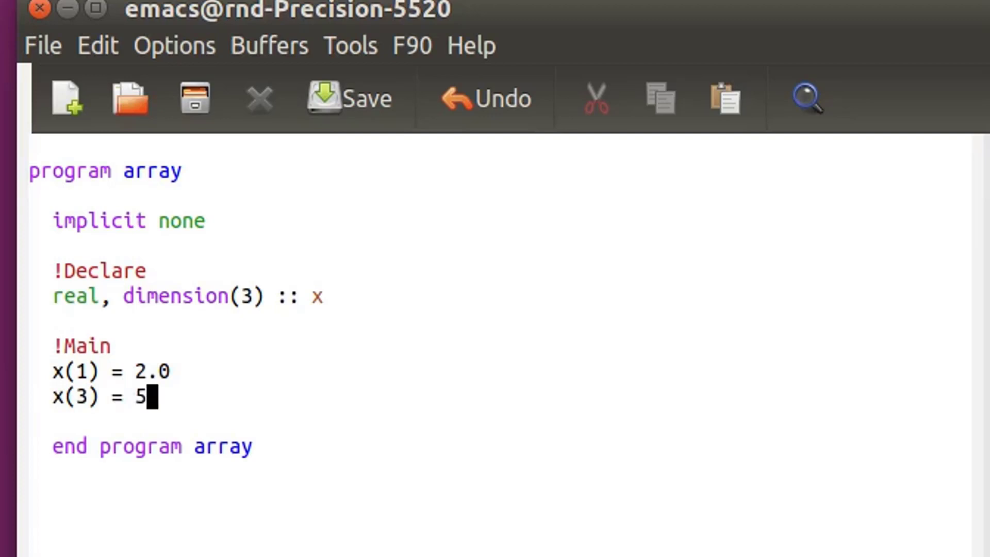
{"action": "type", "text": ".0"}
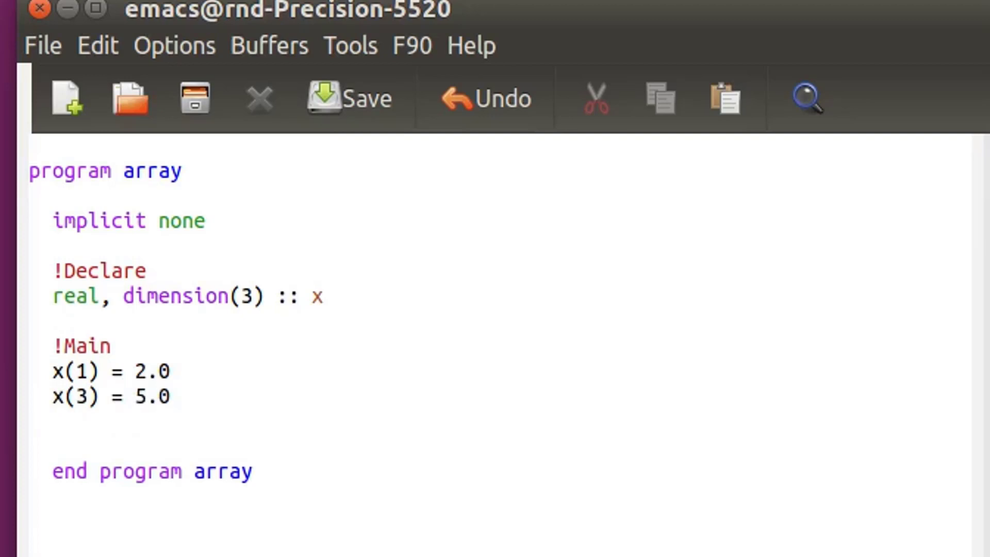
{"action": "type", "text": "x("}
{"action": "type", "text": "2"}
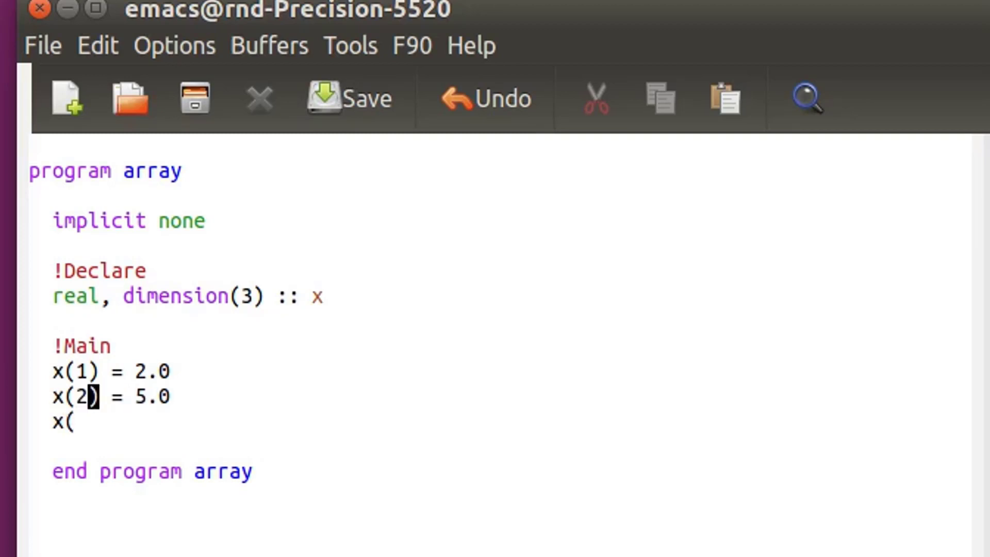
{"action": "type", "text": "3)"}
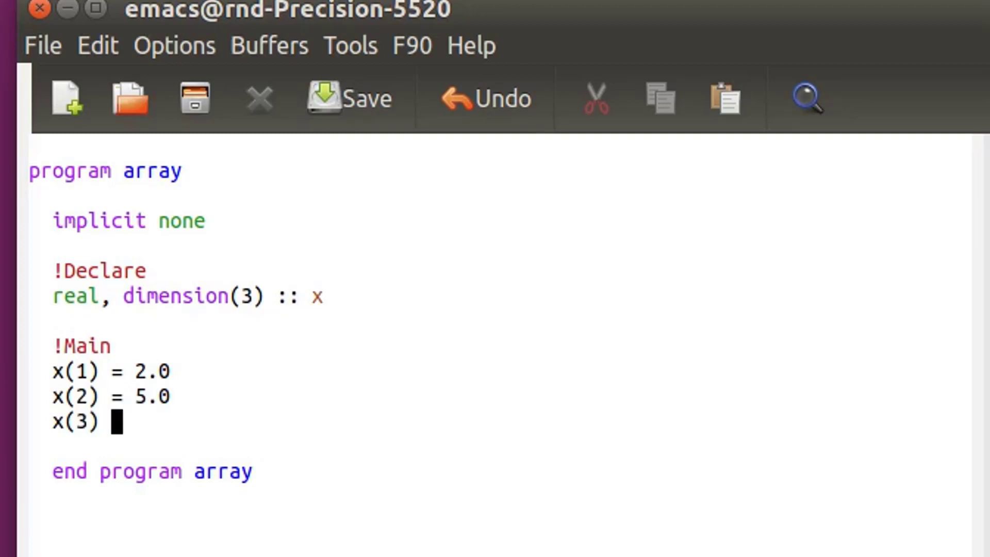
{"action": "type", "text": "= 11."}
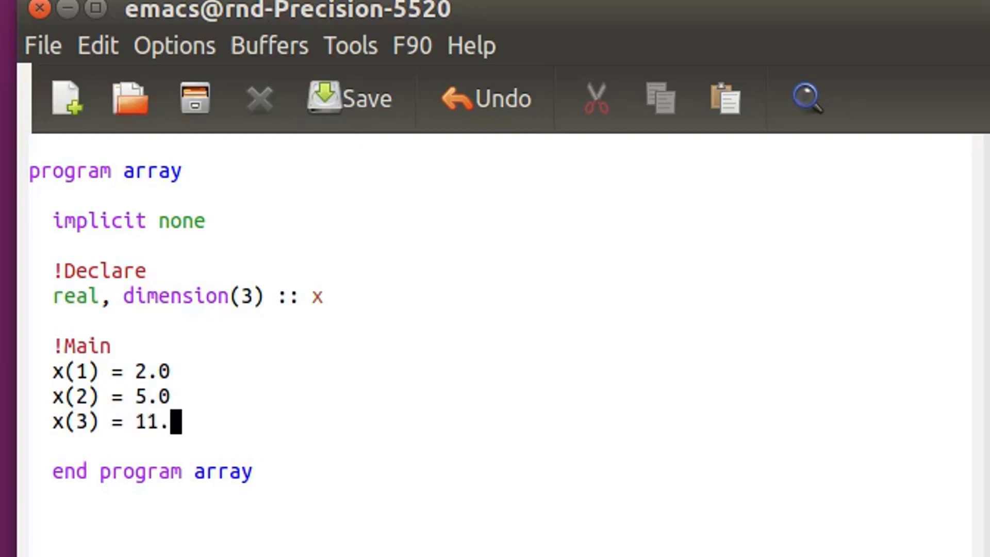
{"action": "type", "text": "0"}
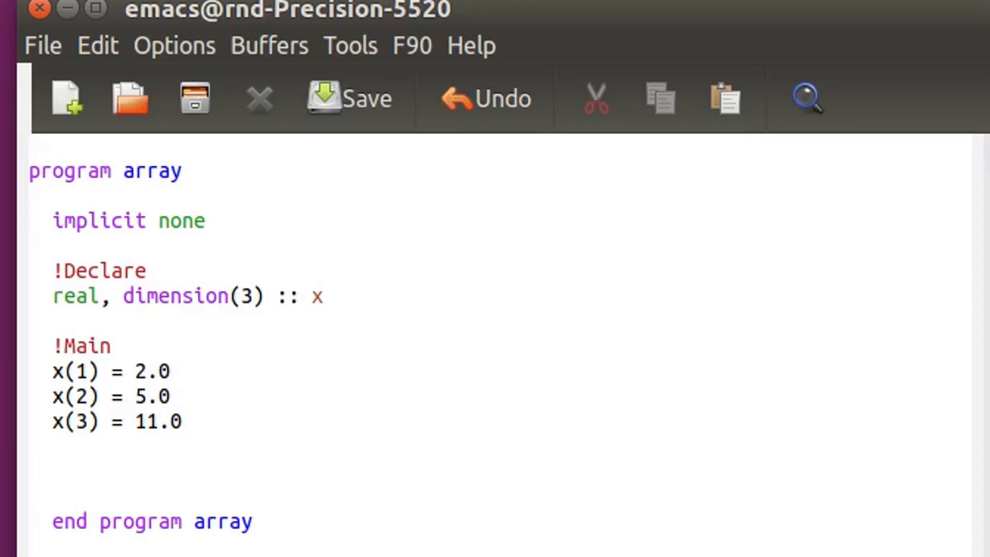
Add the statement 'print *, x' after the assignments
{"action": "type", "text": "pr"}
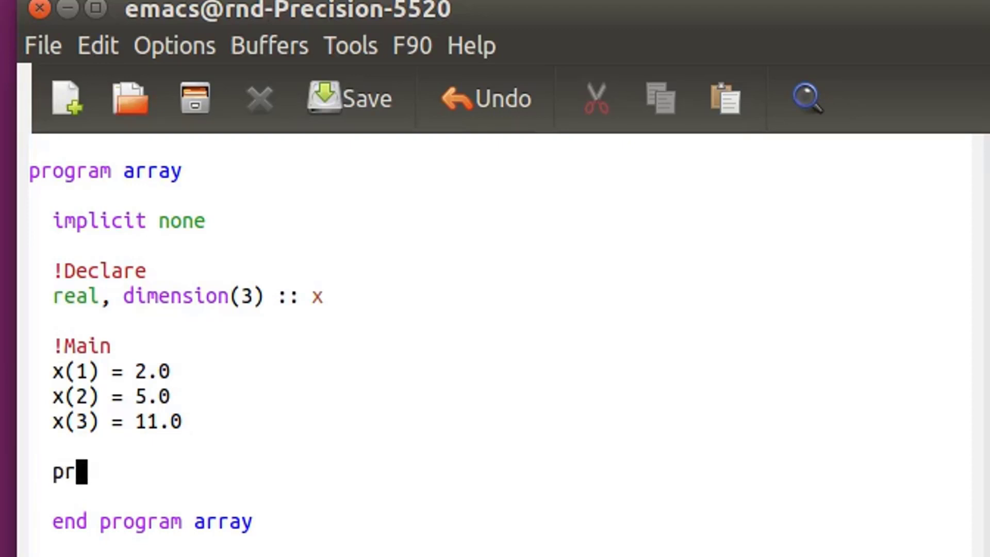
{"action": "type", "text": "int"}
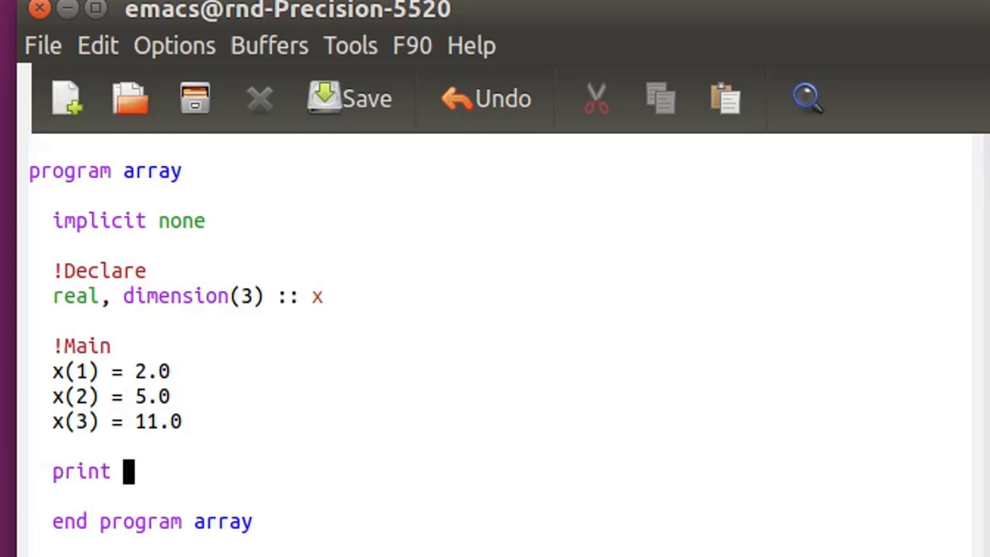
{"action": "type", "text": "*,x"}
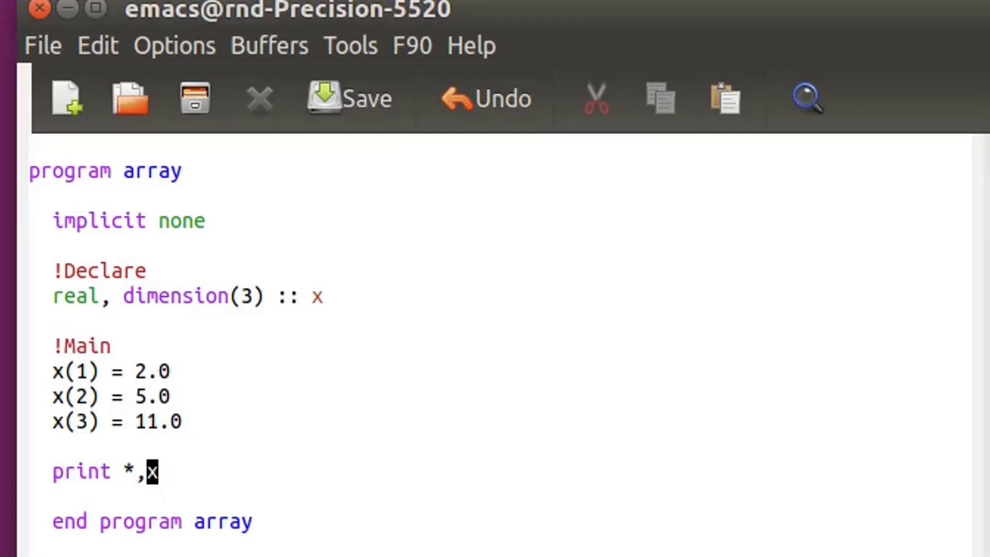
{"action": "type", "text": "\" \""}
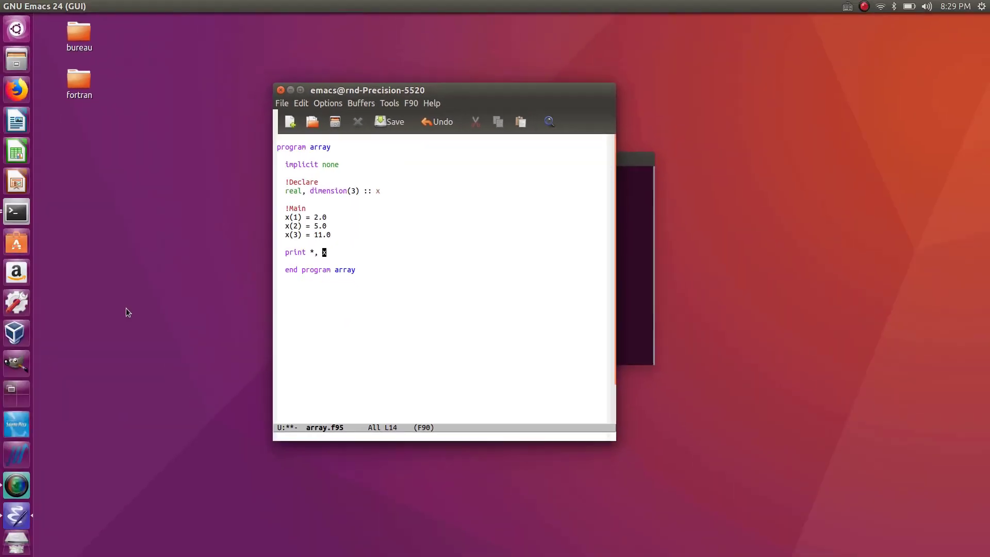
Save array.f95, maximize the Emacs window and open a shell
{"action": "left_click", "coordinate": [388, 121]}
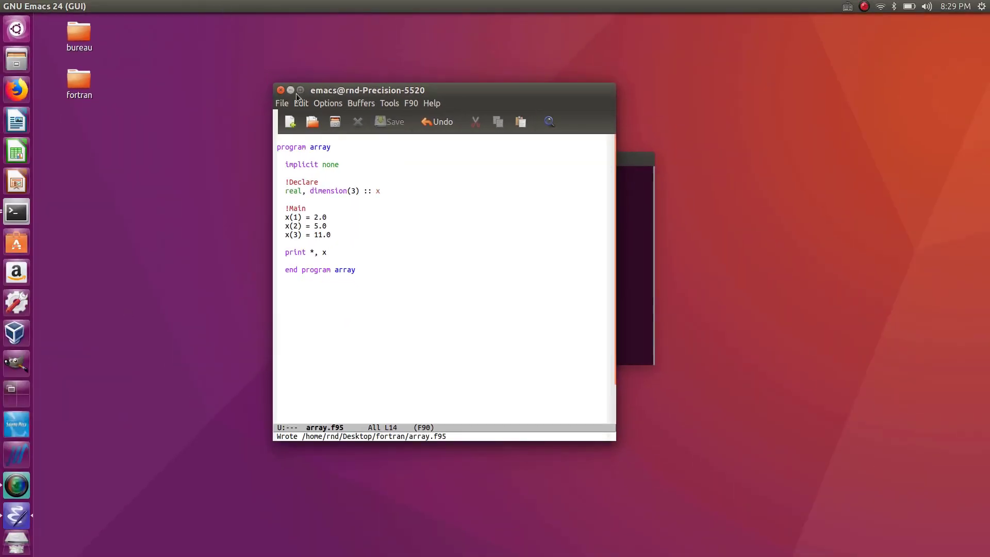
{"action": "double_click", "coordinate": [367, 90]}
{"action": "type", "text": "sh"}
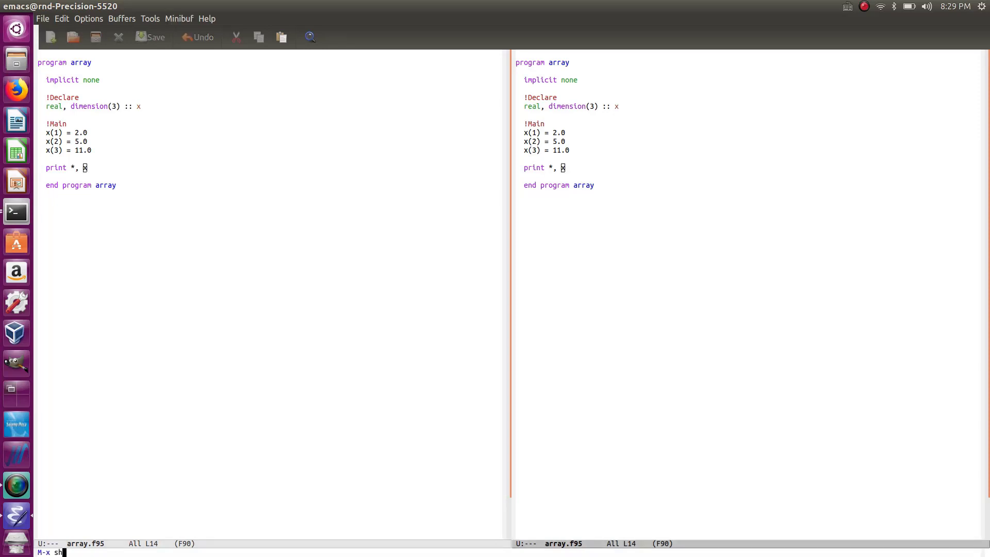
{"action": "key", "text": "Return"}
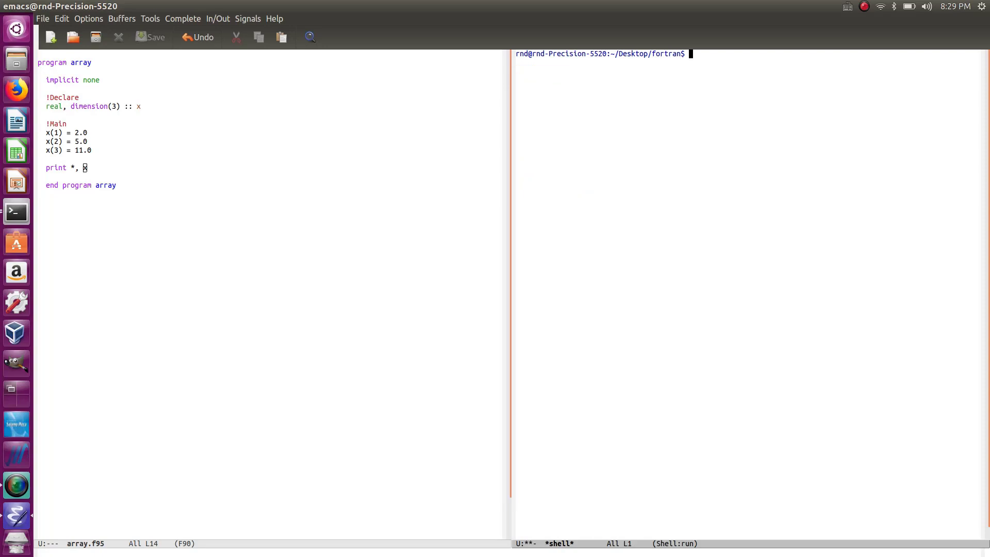
Compile with 'gfortran -o array array.f95' and enter './array'
{"action": "type", "text": "gfort"}
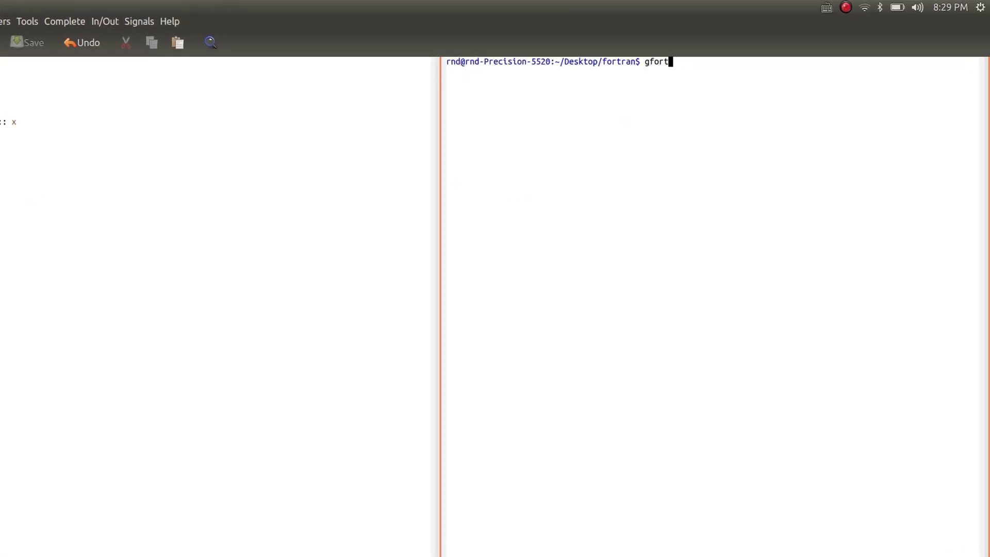
{"action": "type", "text": "arn"}
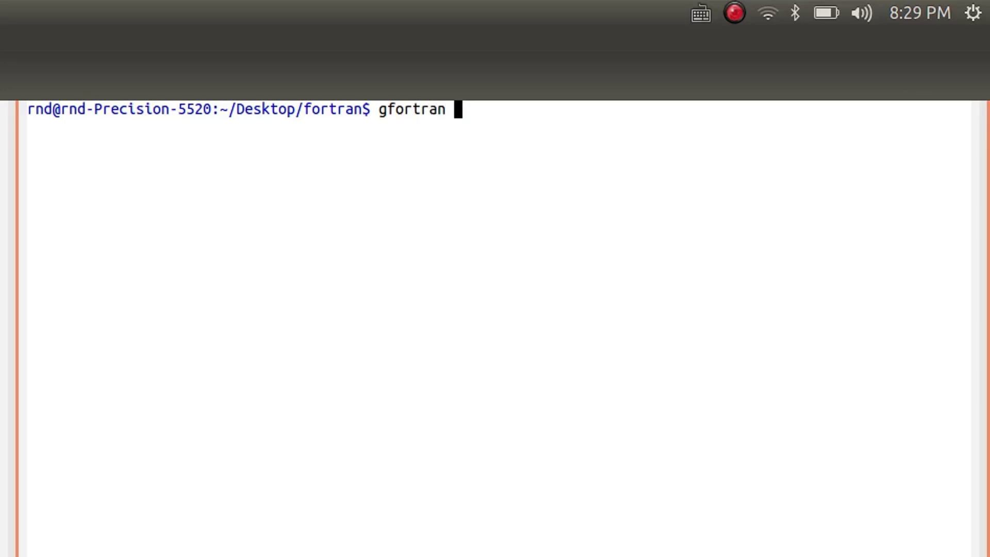
{"action": "type", "text": "-"}
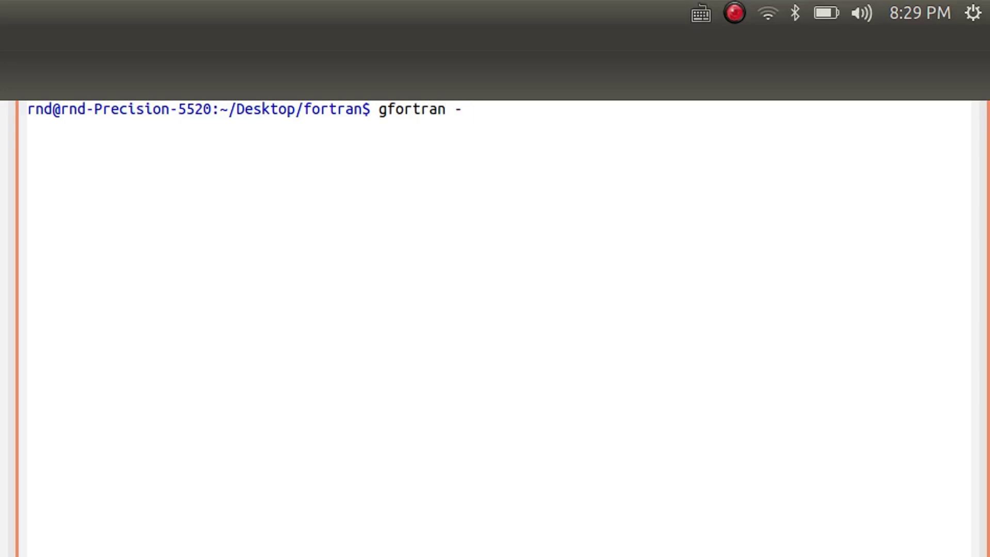
{"action": "type", "text": "o array"}
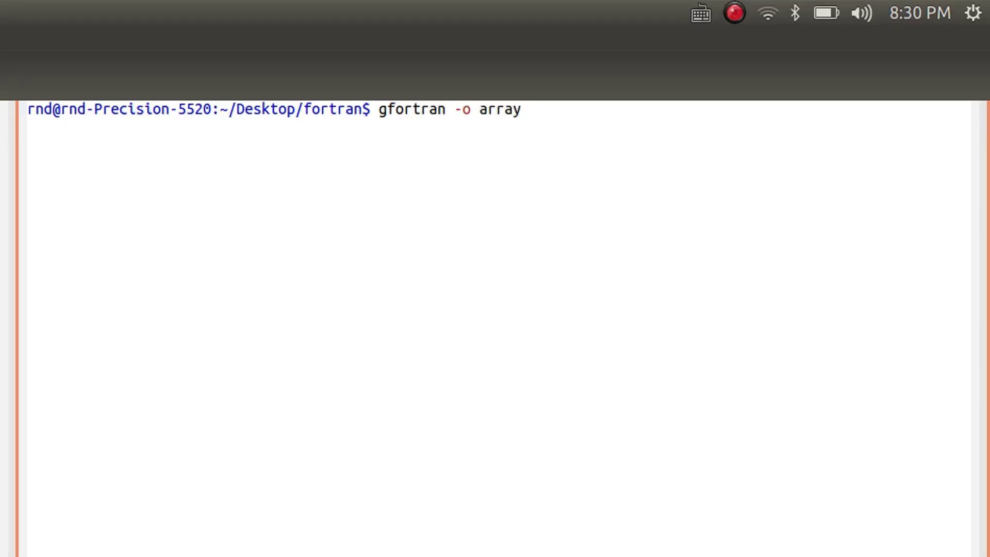
{"action": "type", "text": "array"}
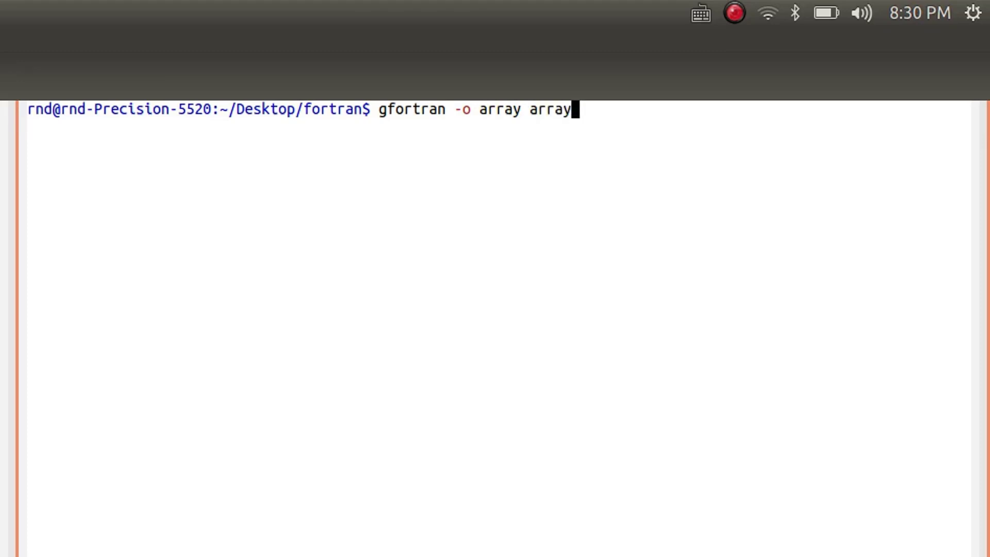
{"action": "type", "text": ".f9"}
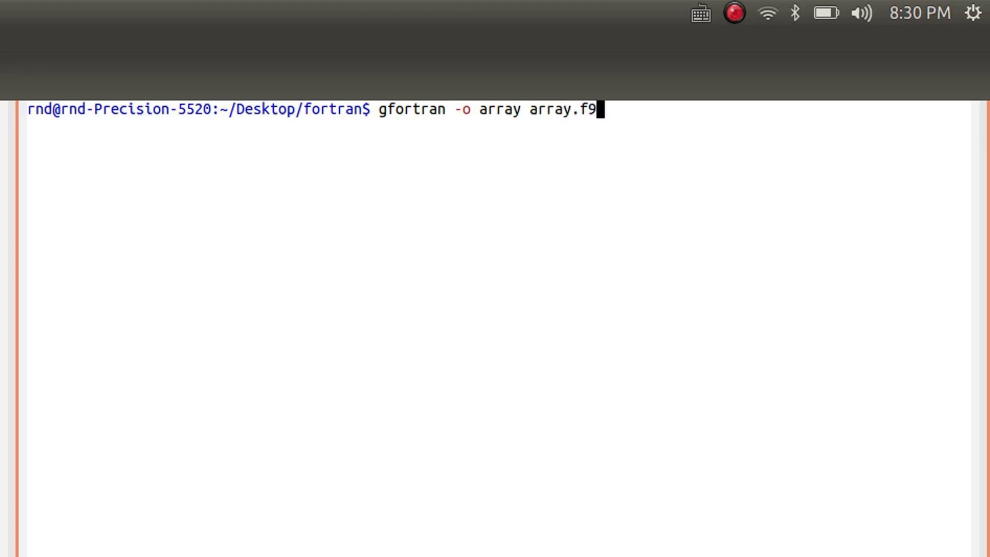
{"action": "type", "text": "5"}
{"action": "type", "text": "./"}
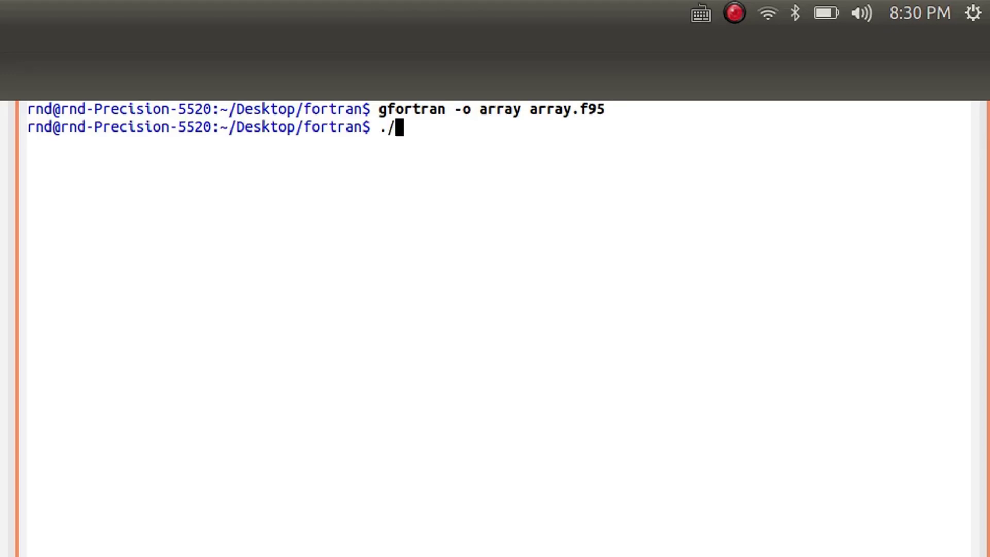
{"action": "type", "text": "array"}
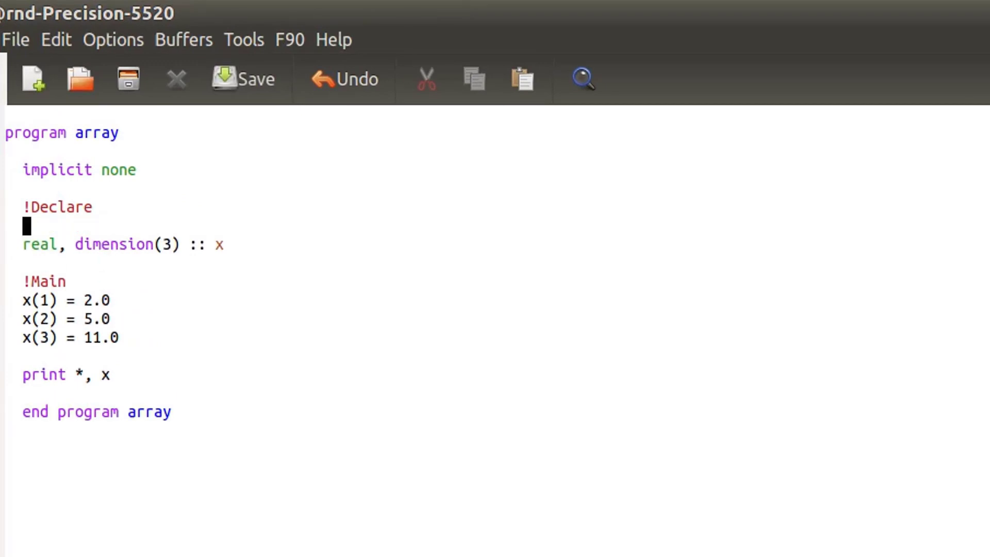
Declare 'integer, parameter :: ikind = 3' and change x to dimension(ikind)
{"action": "type", "text": "int"}
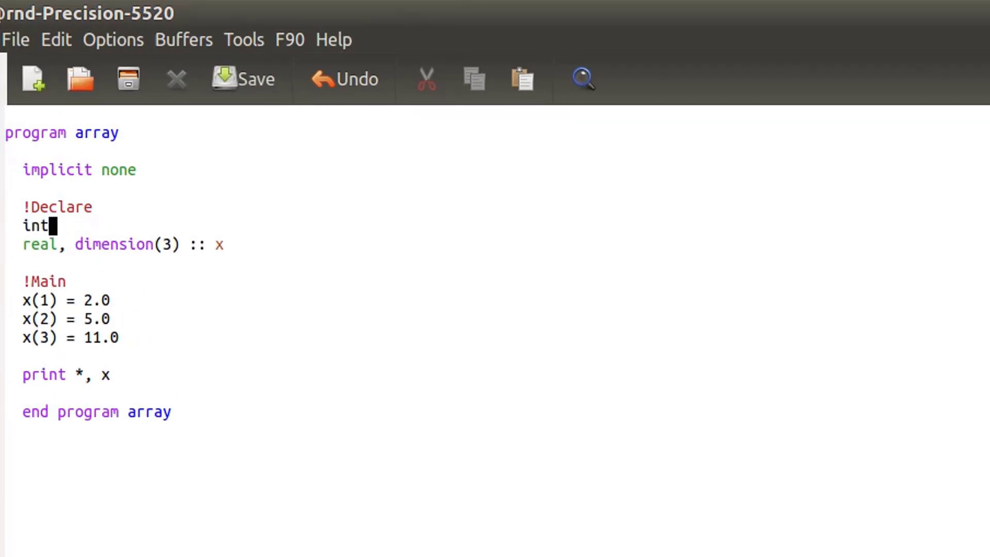
{"action": "type", "text": "eger"}
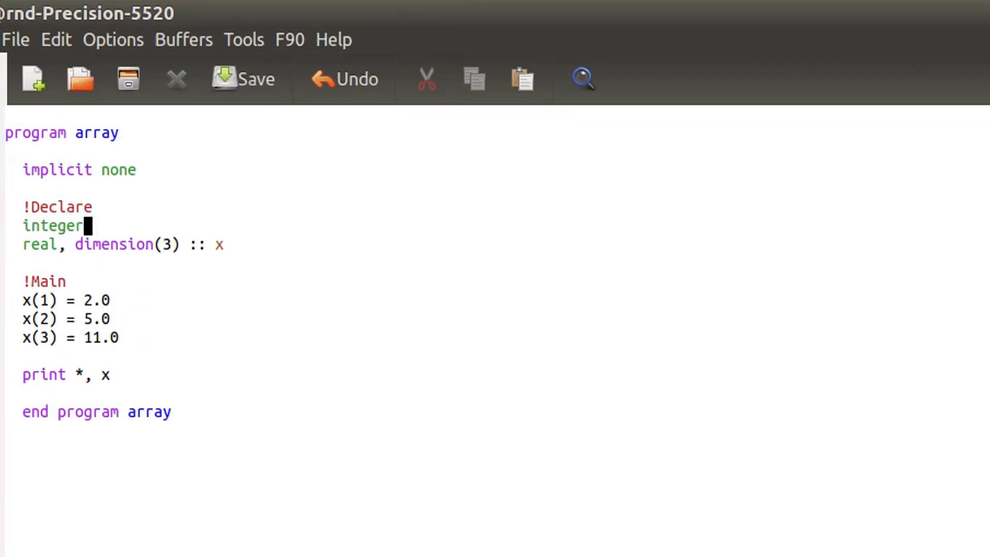
{"action": "type", "text": ",para"}
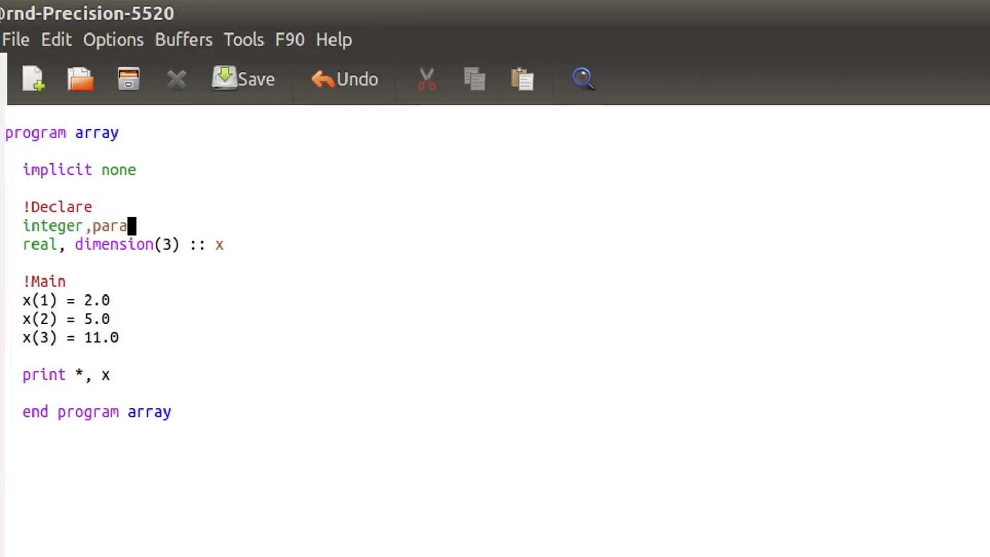
{"action": "type", "text": "meter ::"}
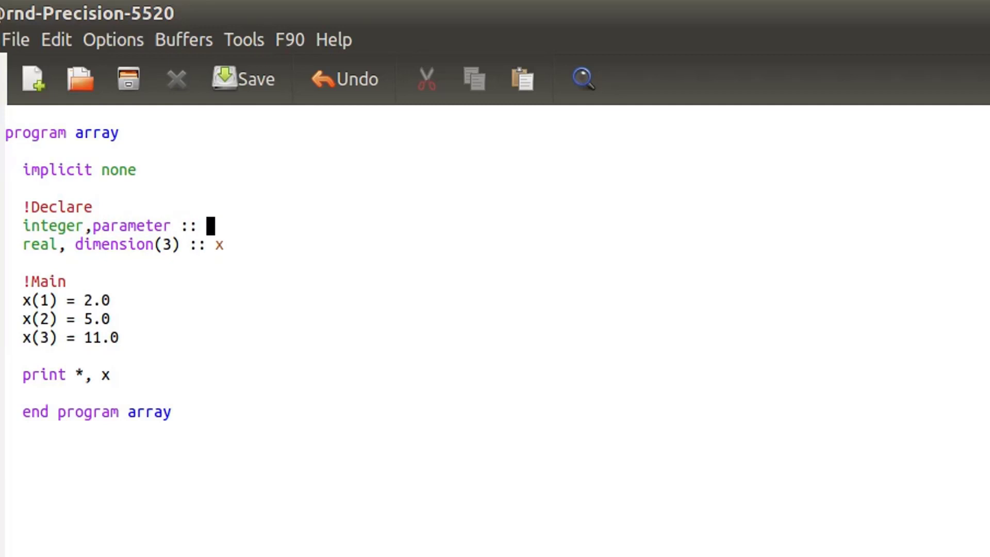
{"action": "type", "text": "ikind"}
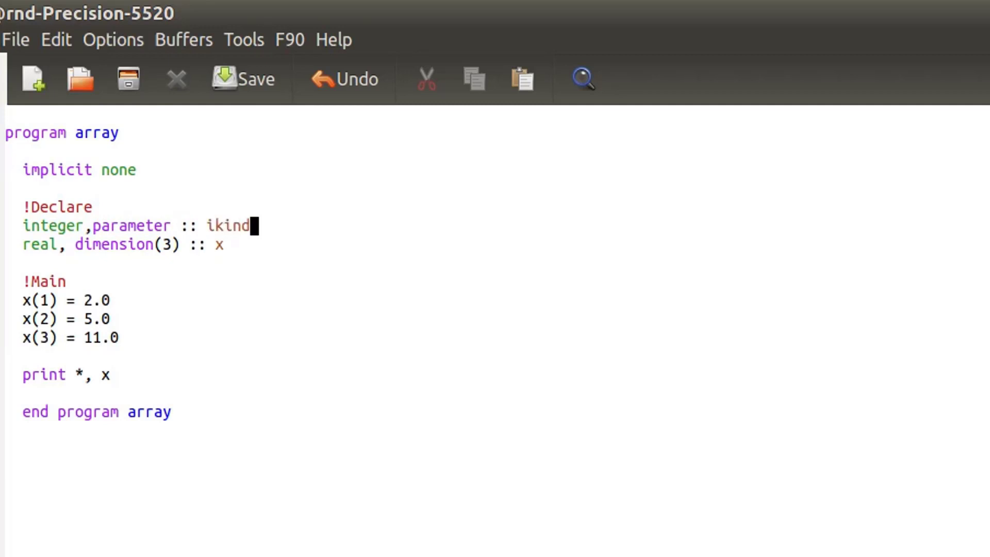
{"action": "type", "text": "=3"}
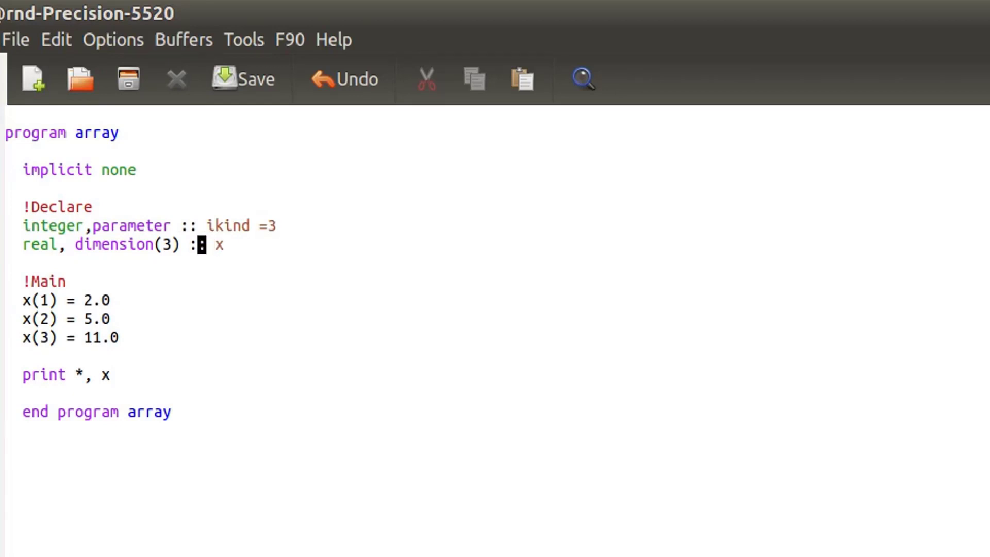
{"action": "type", "text": "ik"}
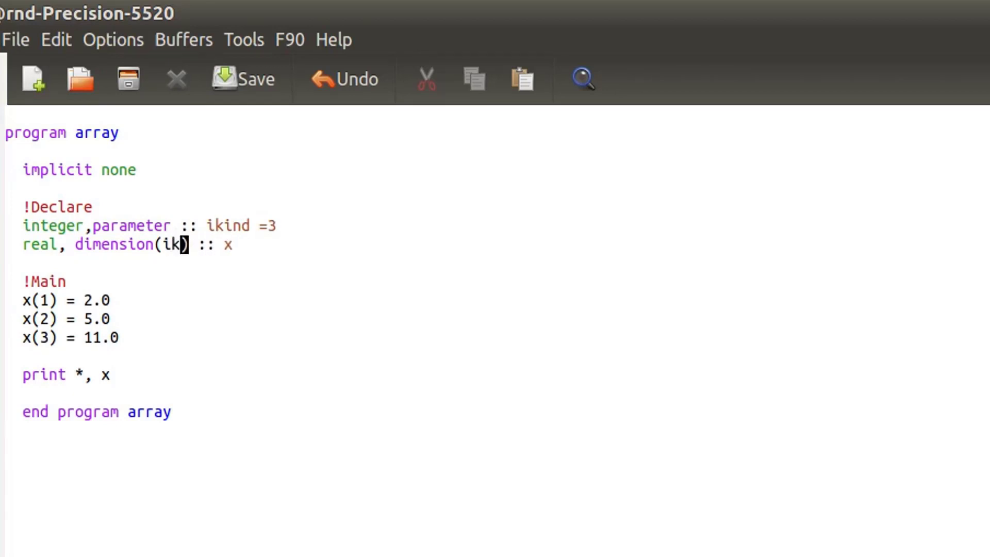
{"action": "type", "text": "ind"}
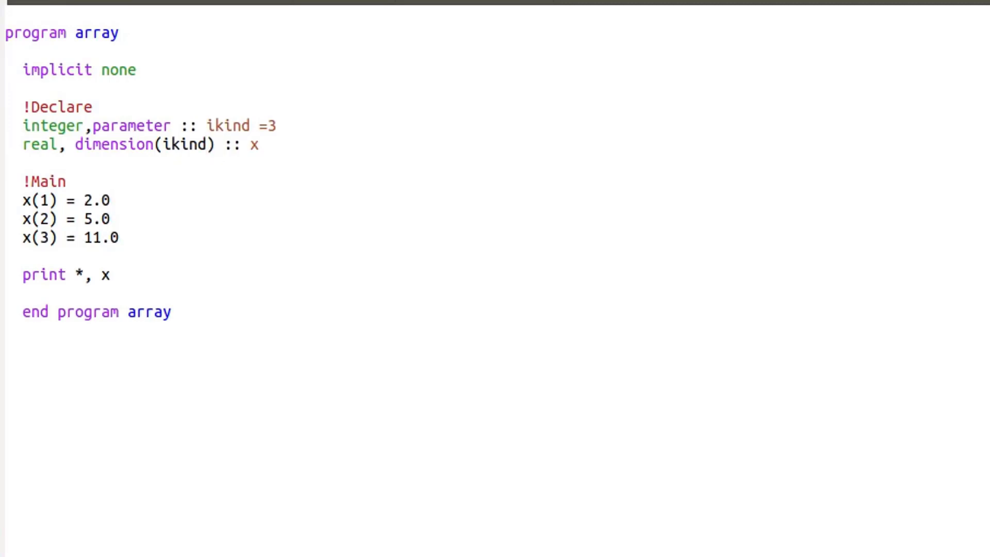
{"action": "left_click", "coordinate": [120, 238]}
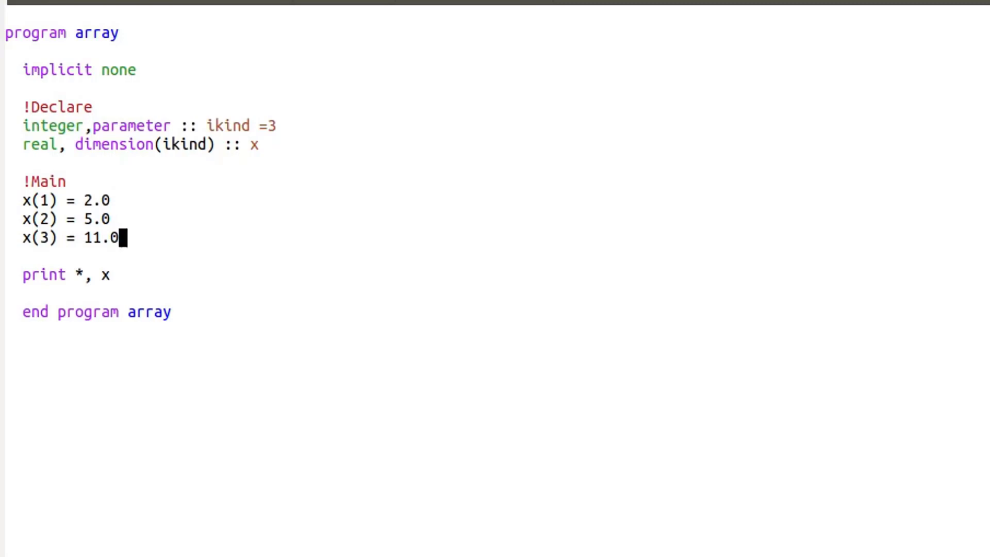
Begin an 'x(4) = 4.' assignment on a new line below x(3) = 11.0
{"action": "key", "text": "enter"}
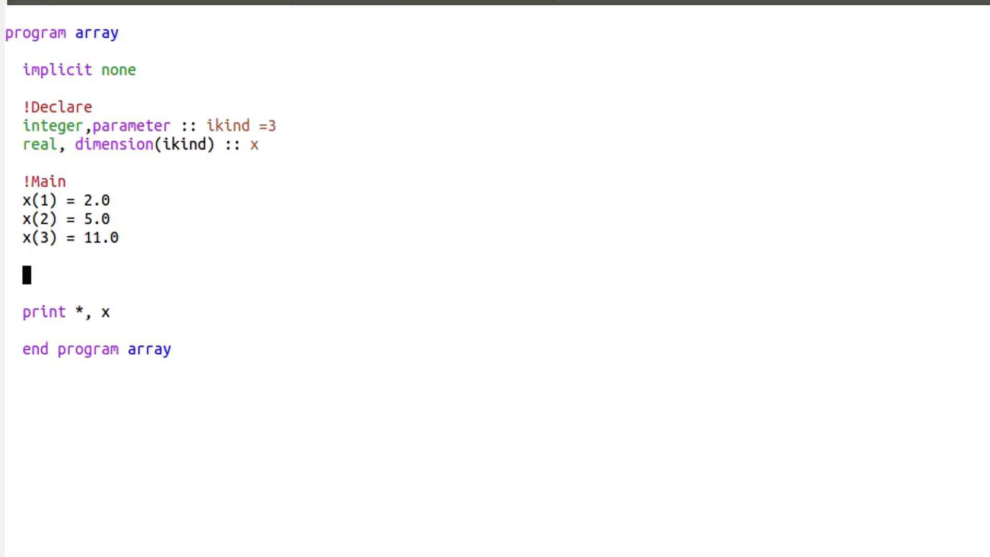
{"action": "key", "text": "Backspace"}
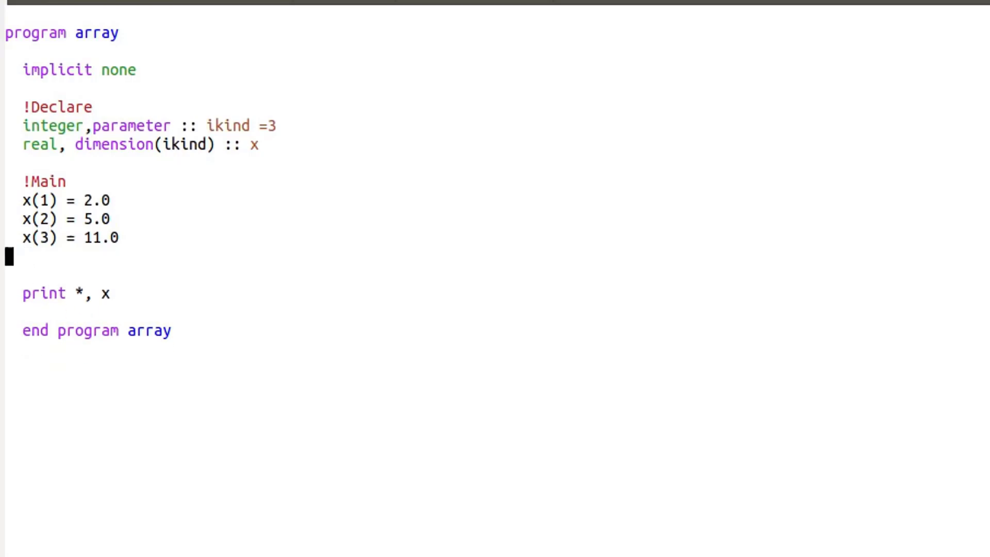
{"action": "type", "text": "x("}
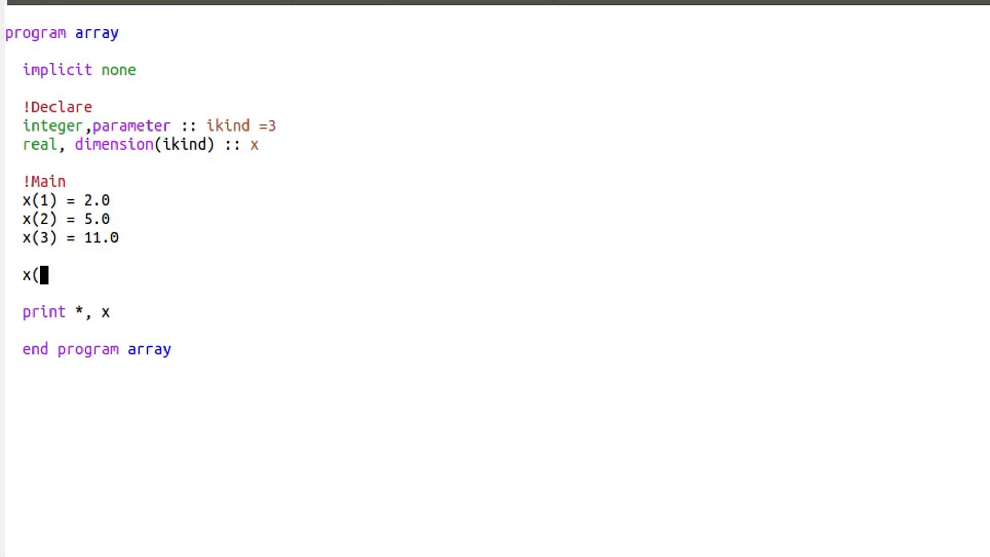
{"action": "type", "text": "4)"}
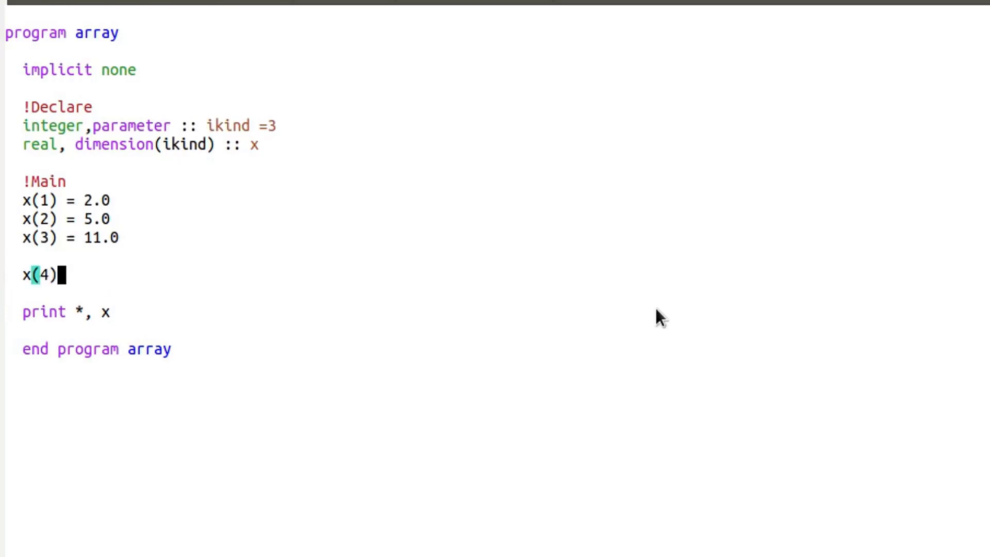
{"action": "type", "text": "="}
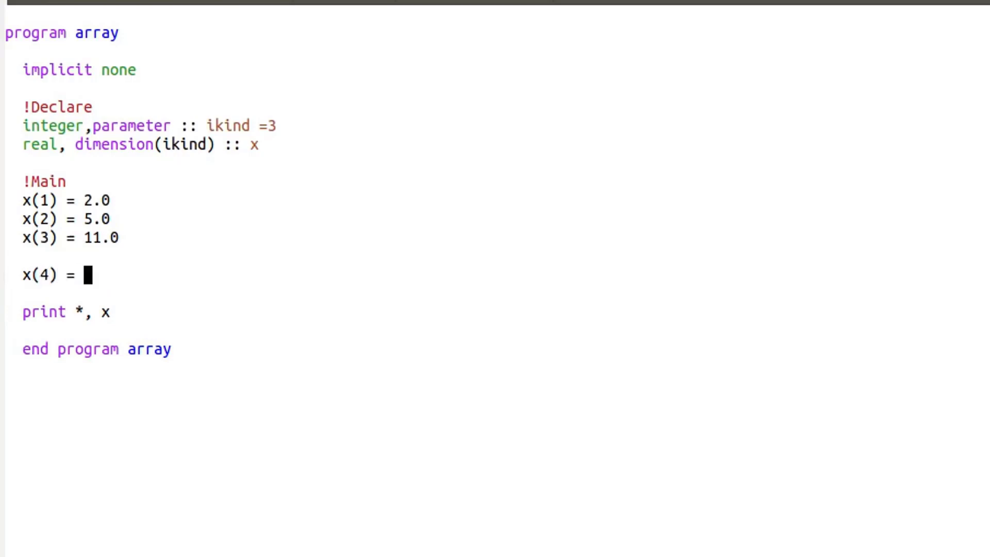
{"action": "type", "text": "4.0"}
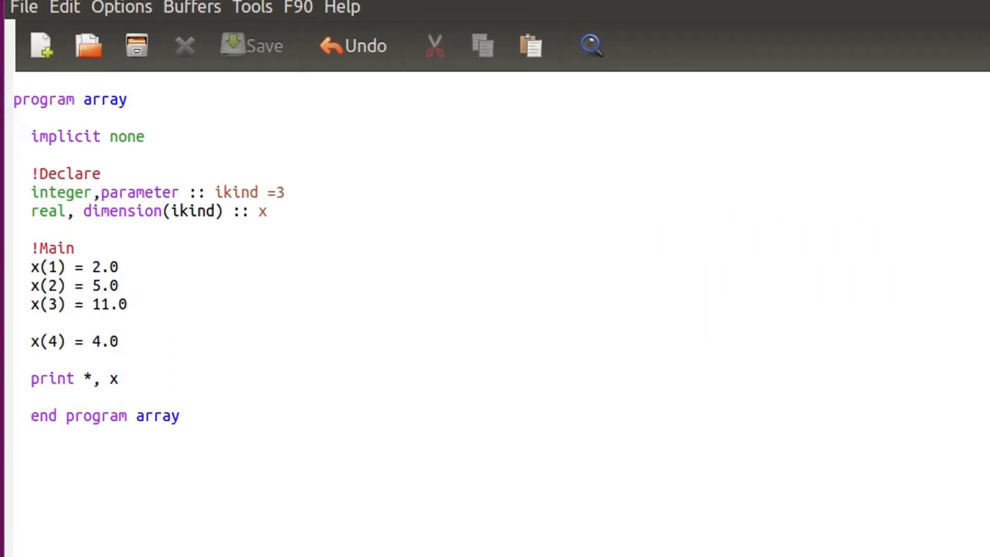
{"action": "key", "text": "BackSpace"}
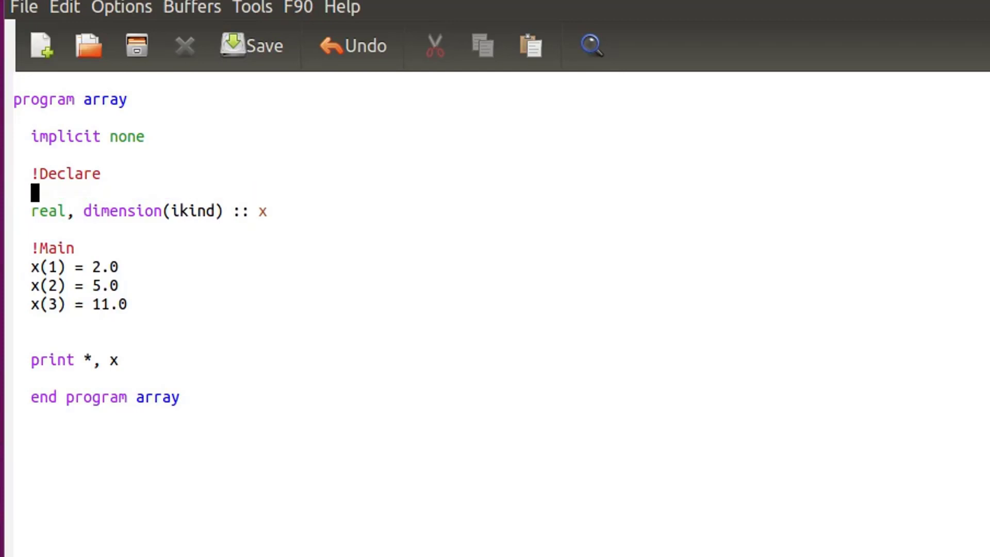
Change the x declaration to 'real, allocatable, dimension(:)'
{"action": "left_click", "coordinate": [163, 210]}
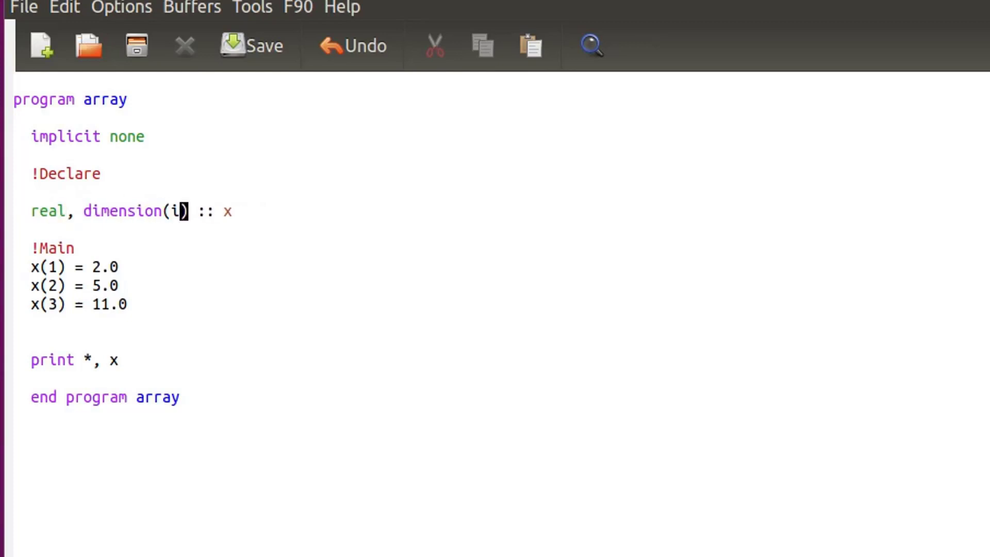
{"action": "type", "text": ":"}
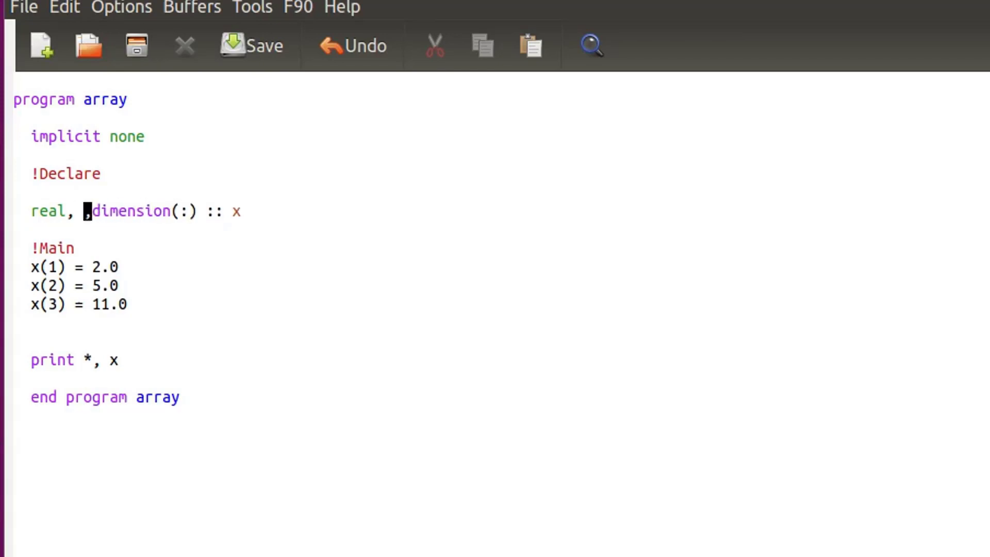
{"action": "type", "text": "al"}
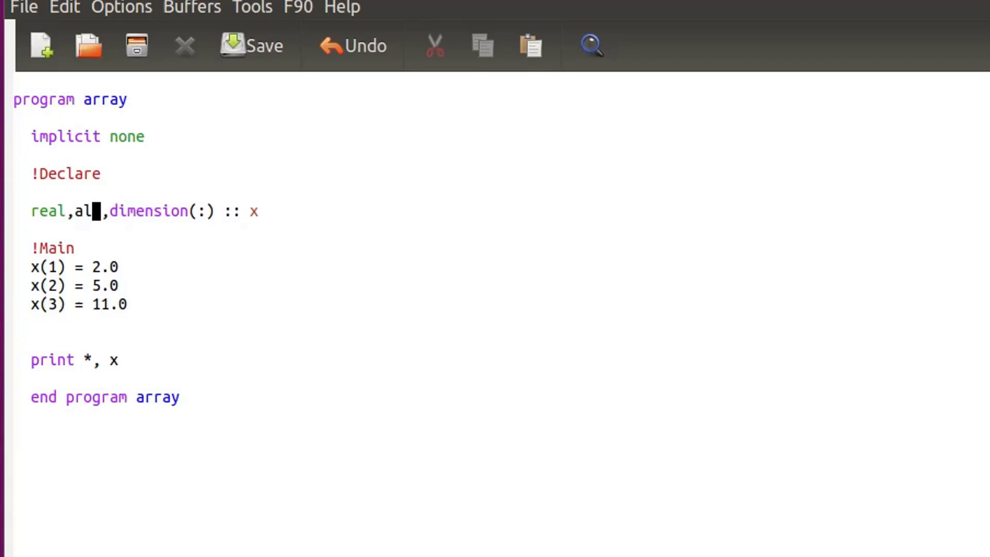
{"action": "type", "text": "locatabl"}
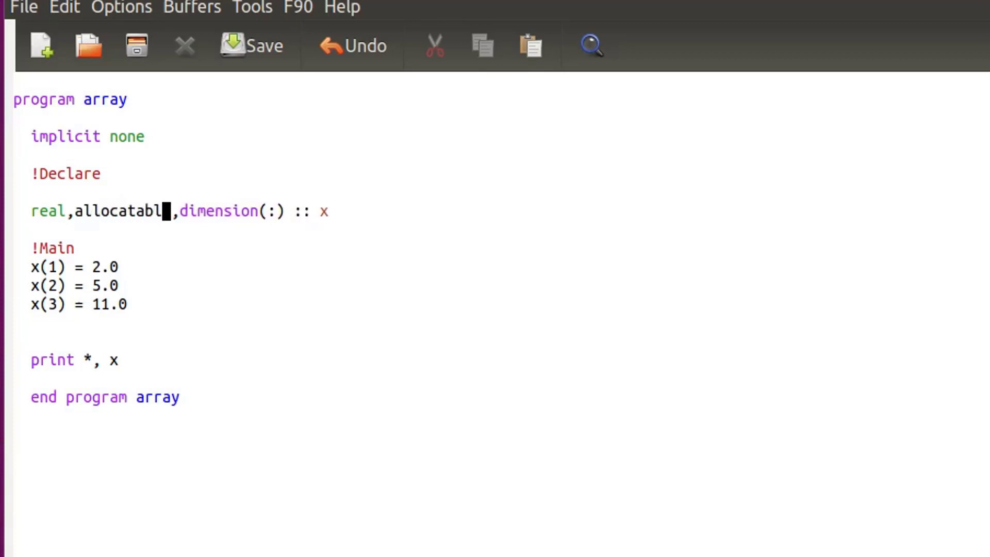
{"action": "type", "text": "e"}
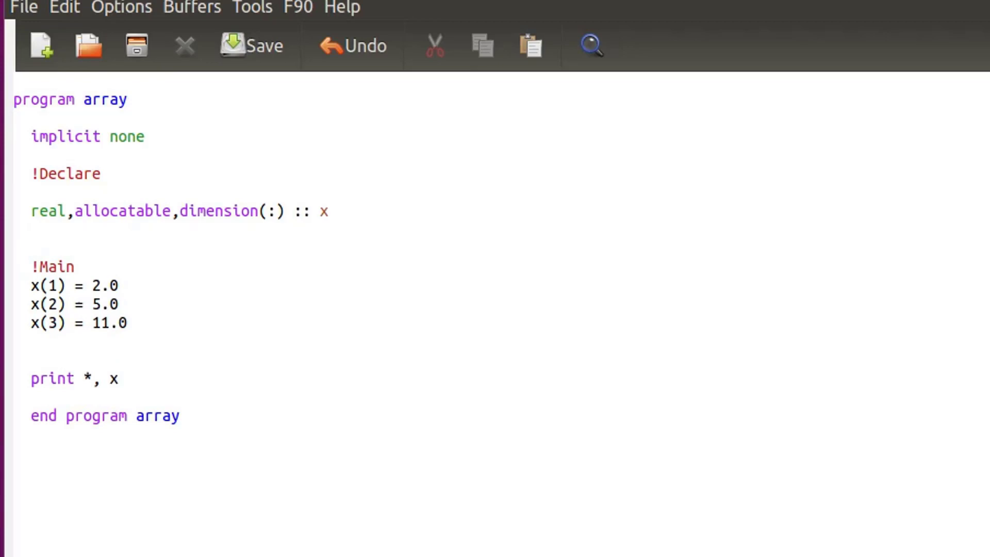
{"action": "left_click", "coordinate": [35, 231]}
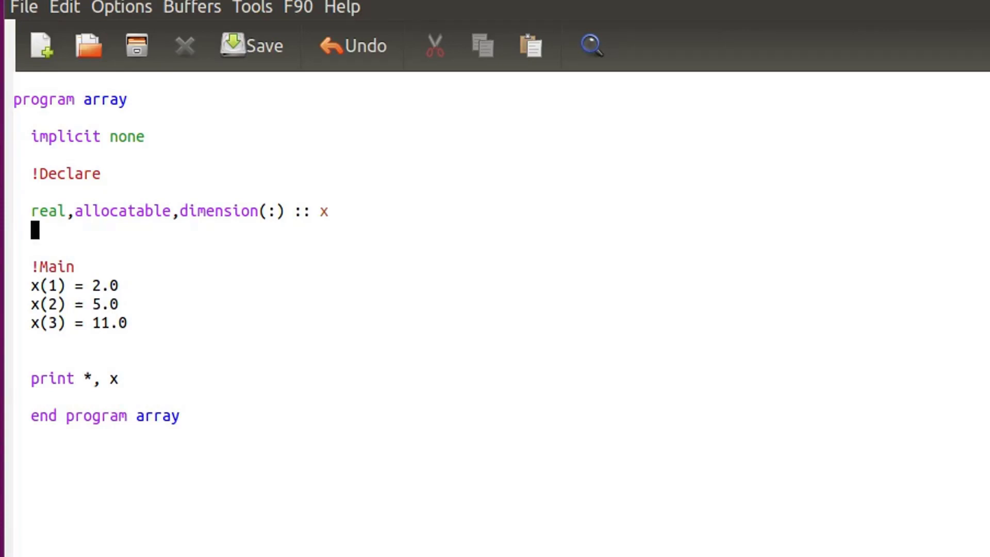
Declare 'integer :: elements' below x and type a trial 'allaca' word
{"action": "type", "text": "integ"}
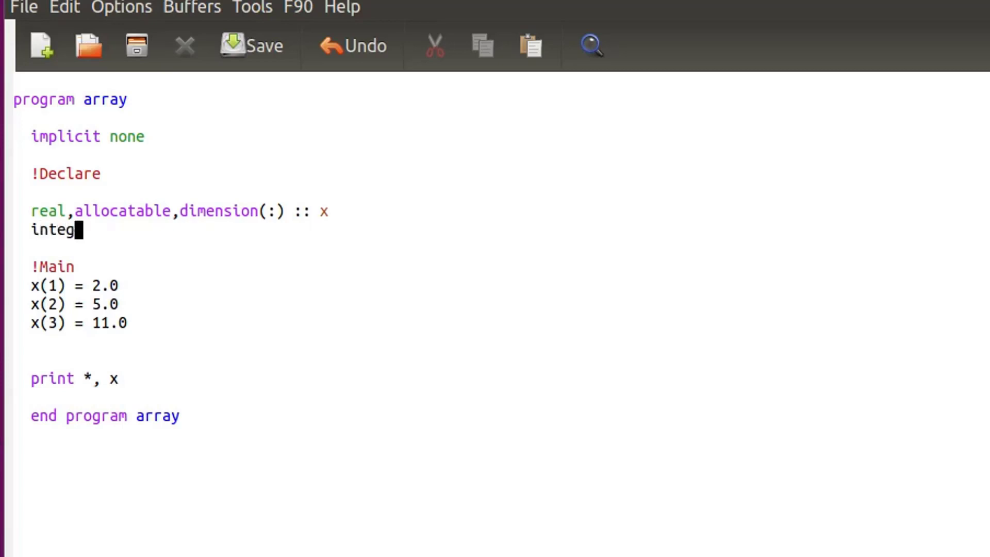
{"action": "type", "text": "er"}
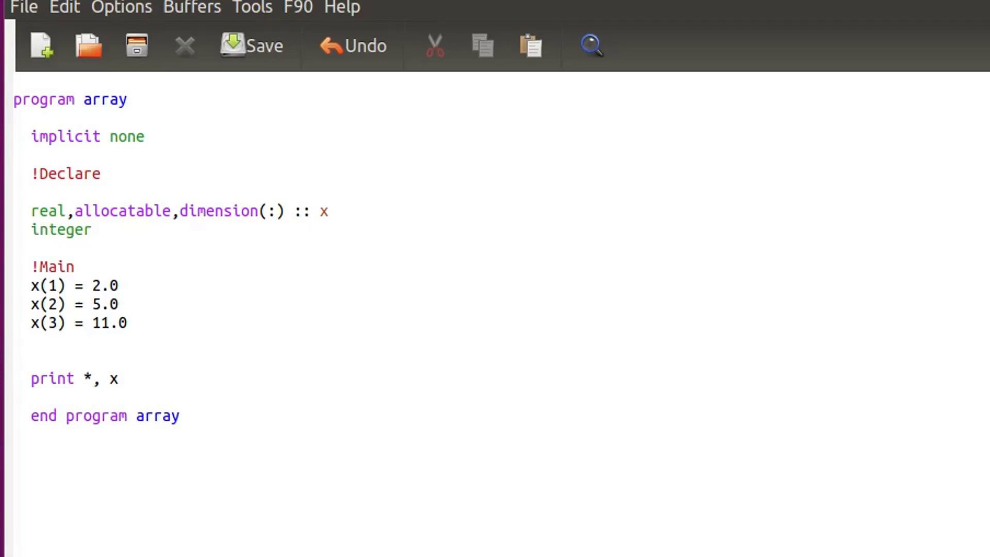
{"action": "type", "text": "::"}
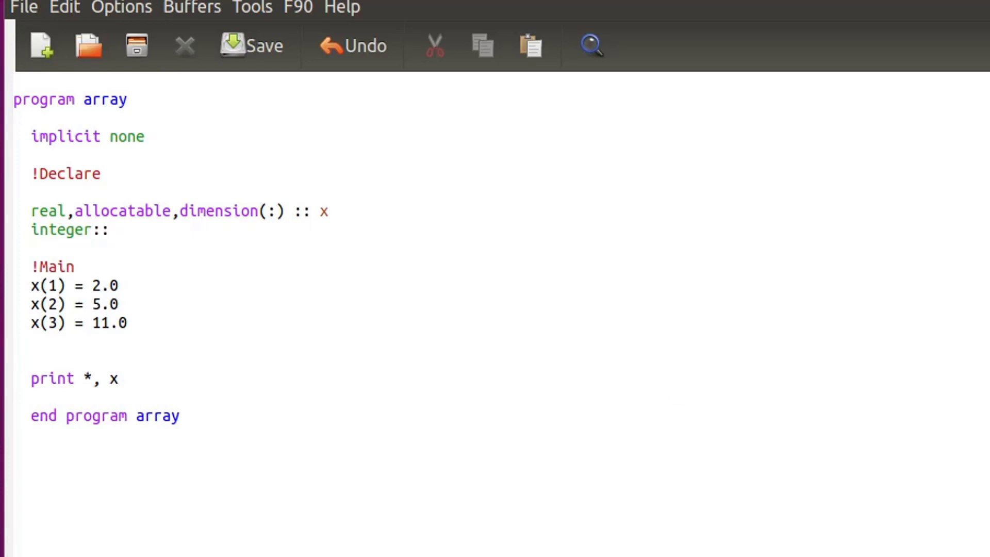
{"action": "type", "text": "i"}
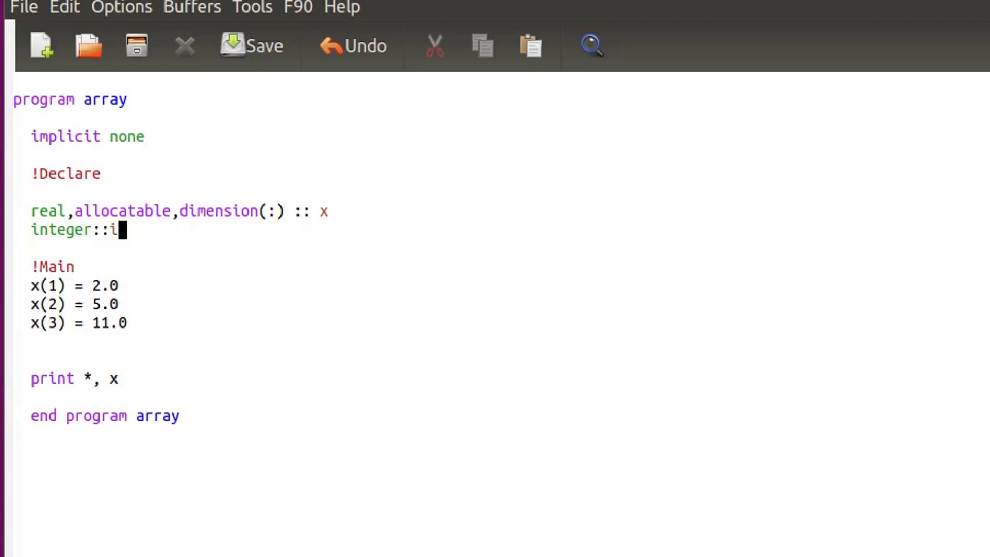
{"action": "type", "text": "el"}
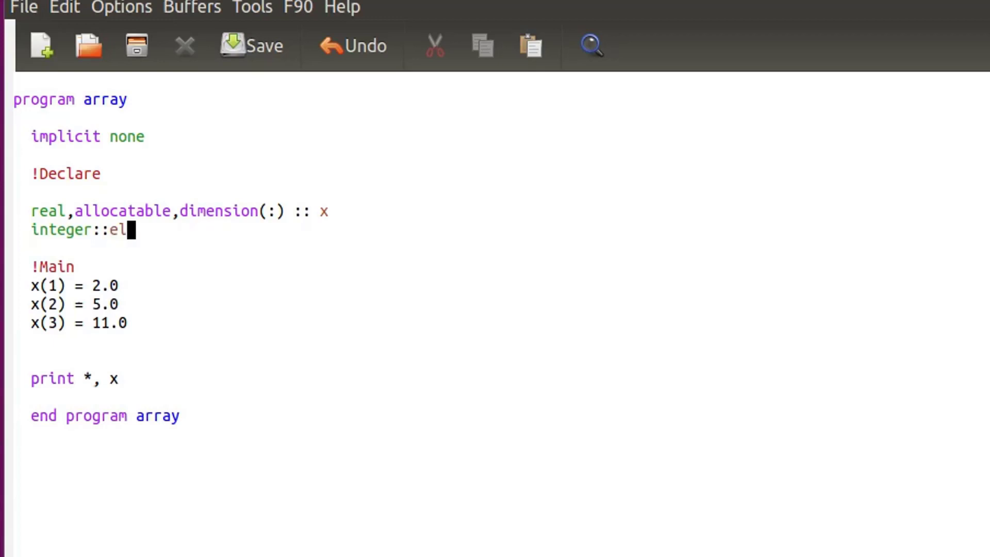
{"action": "type", "text": "ements"}
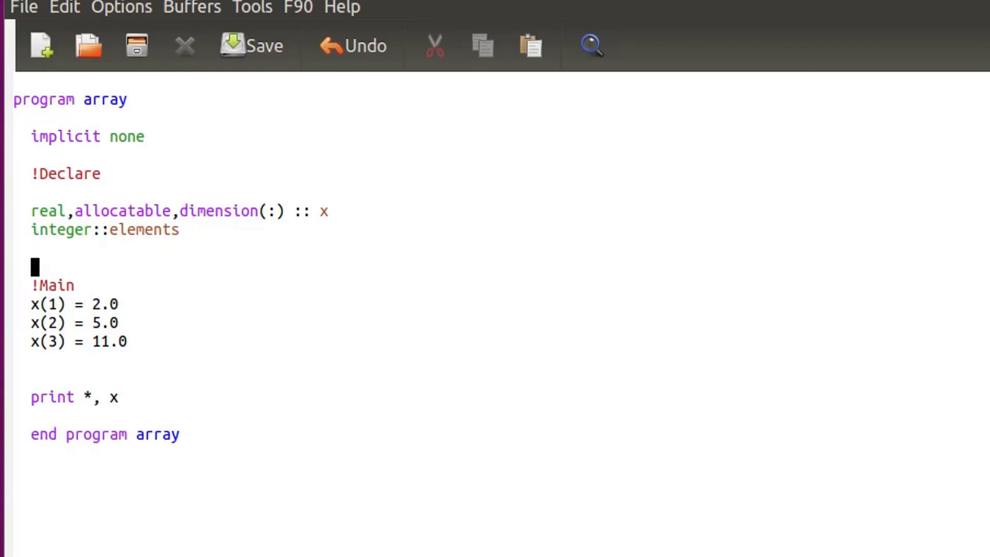
{"action": "type", "text": "alla"}
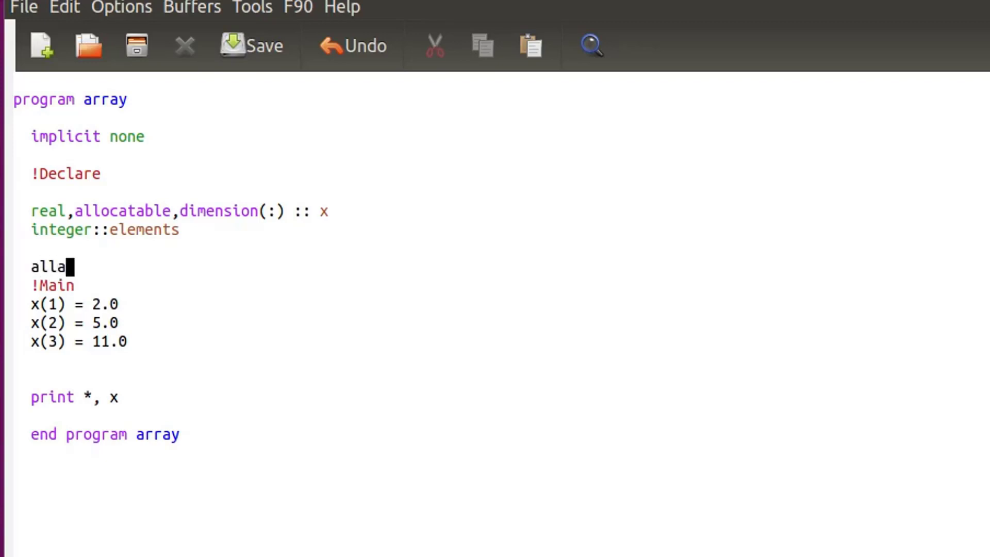
{"action": "type", "text": "ca"}
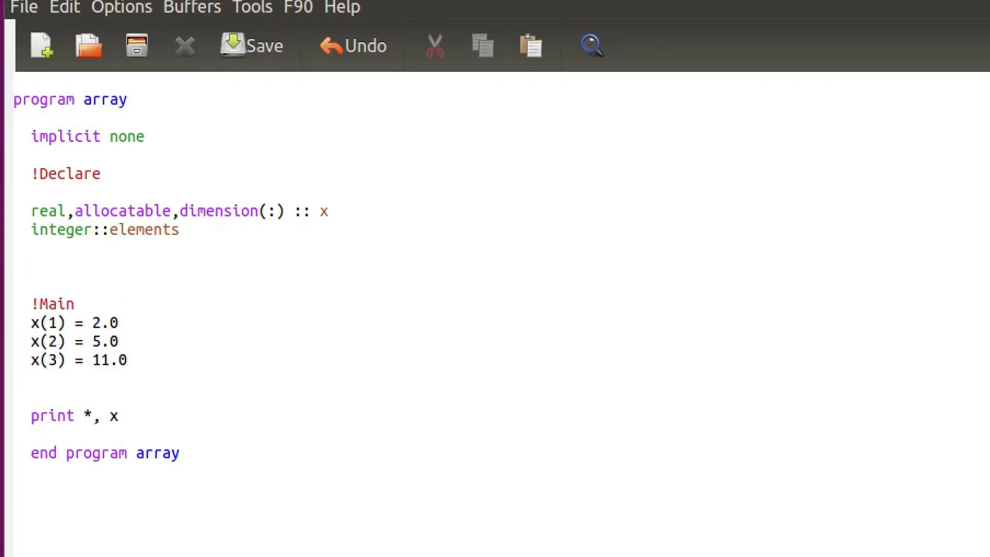
Add 'elements = 3' and 'allocate(x(elements))' before the Main section
{"action": "type", "text": "elements"}
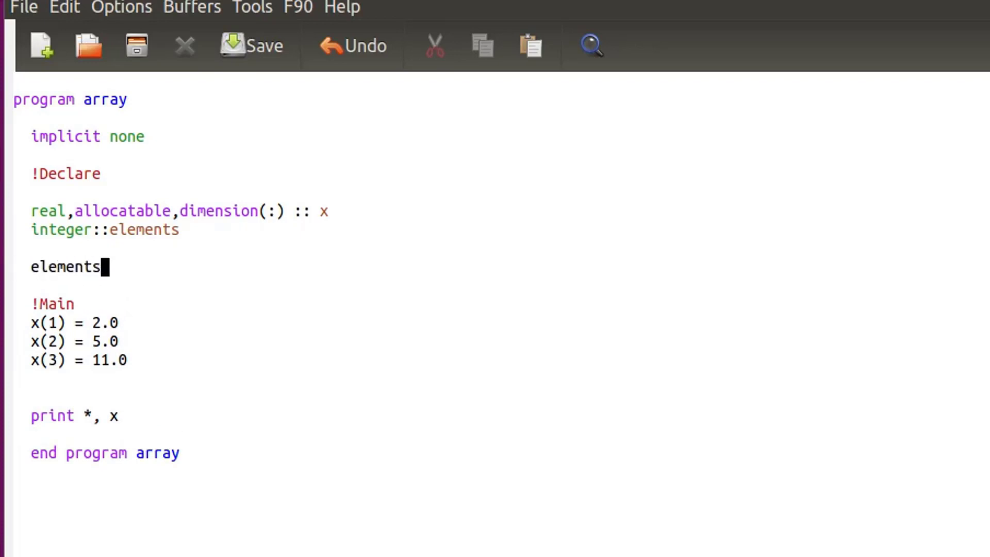
{"action": "type", "text": "=3"}
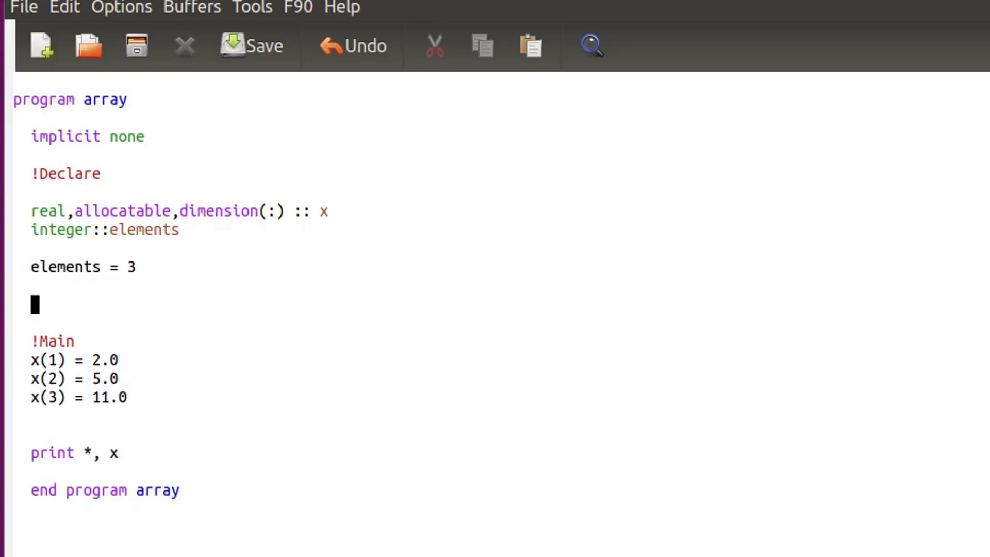
{"action": "type", "text": "all"}
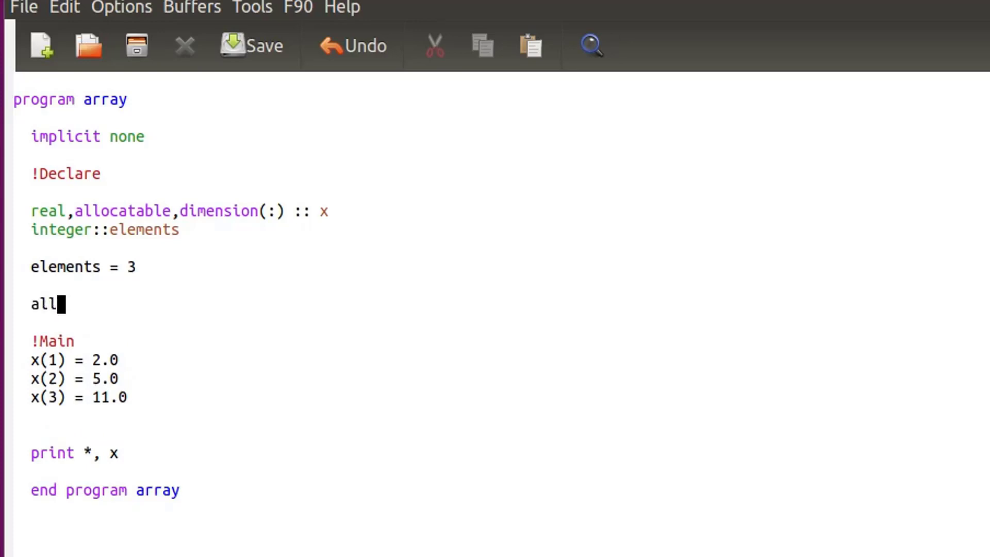
{"action": "type", "text": "ocate("}
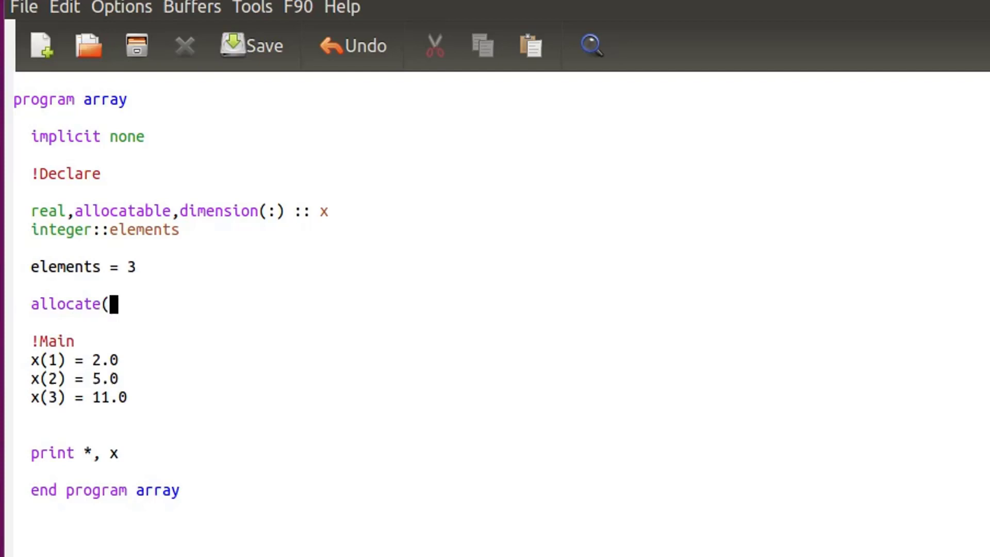
{"action": "type", "text": ")"}
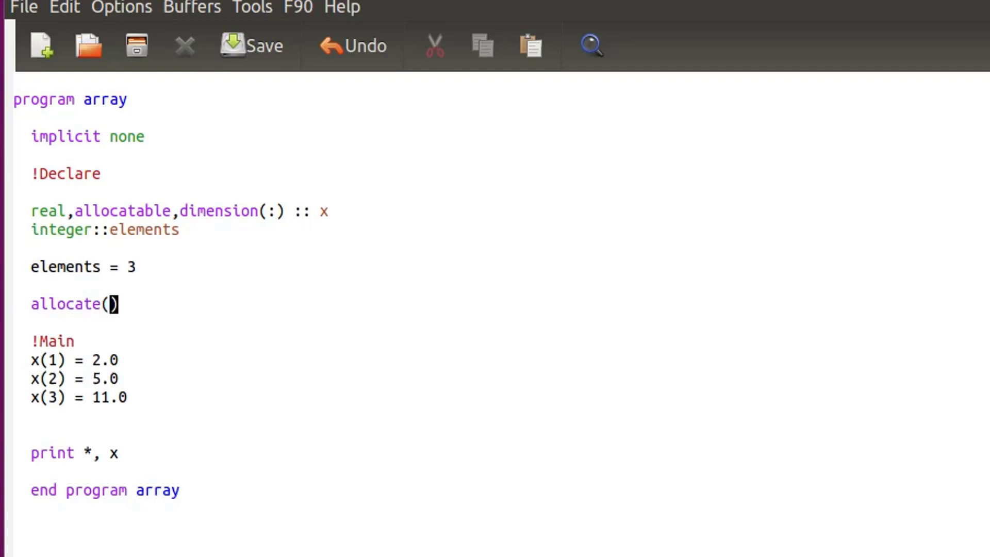
{"action": "type", "text": "x"}
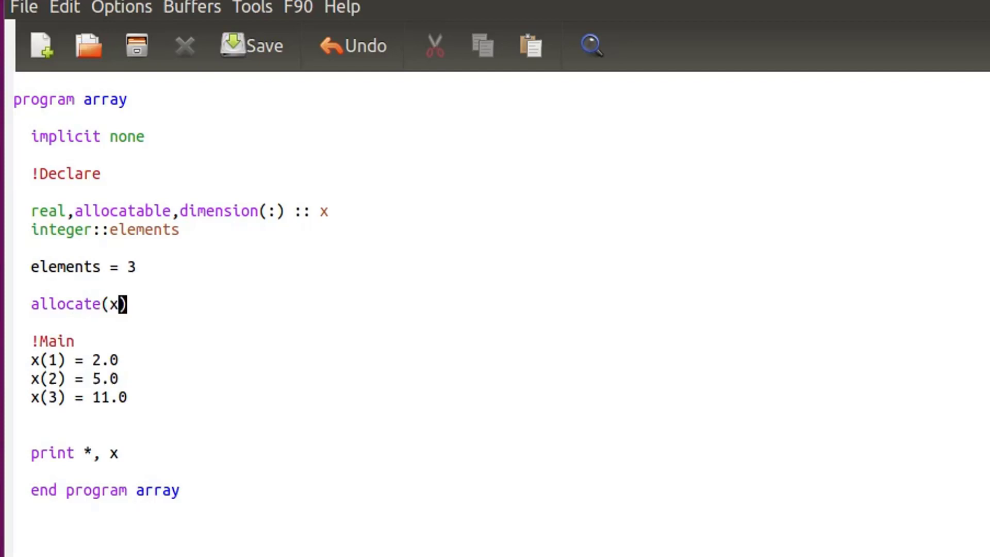
{"action": "type", "text": "("}
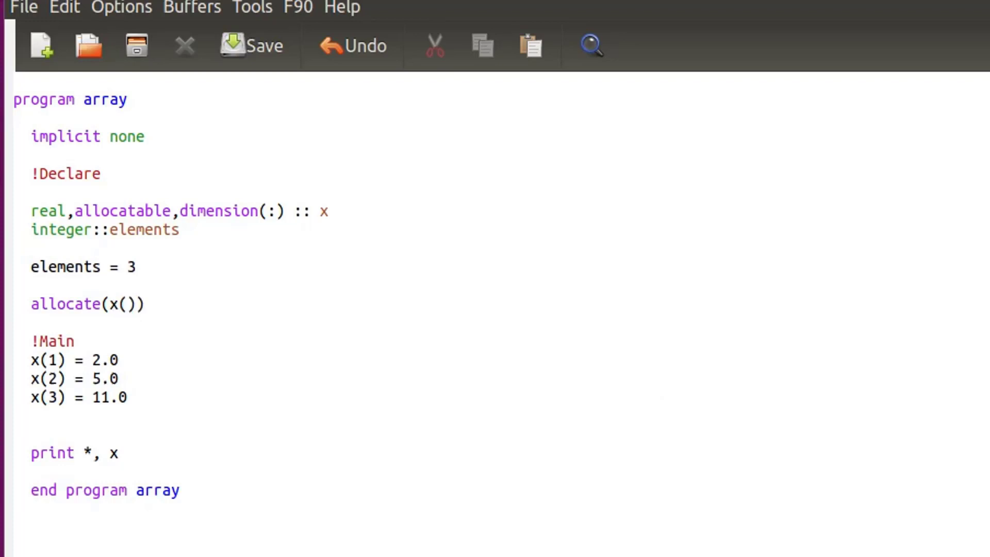
{"action": "type", "text": "elements"}
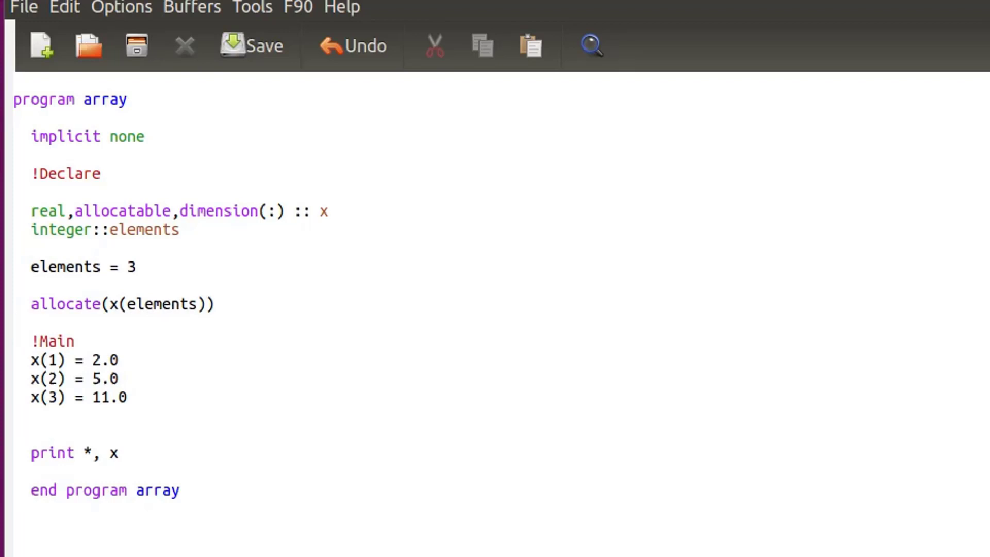
{"action": "left_click", "coordinate": [17, 416]}
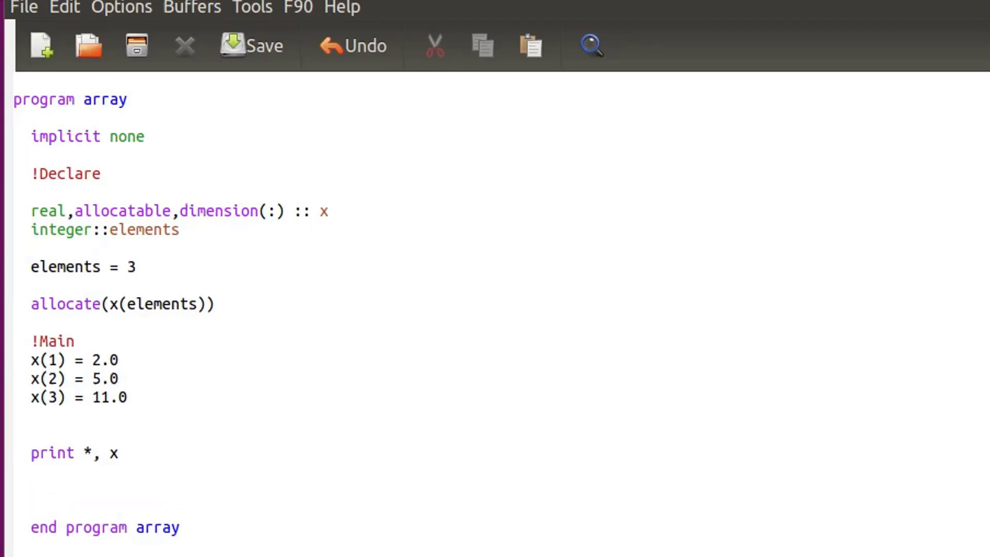
Add the statement deallocate(x(elements)) below print *, x, before end program array
{"action": "type", "text": "dealloc"}
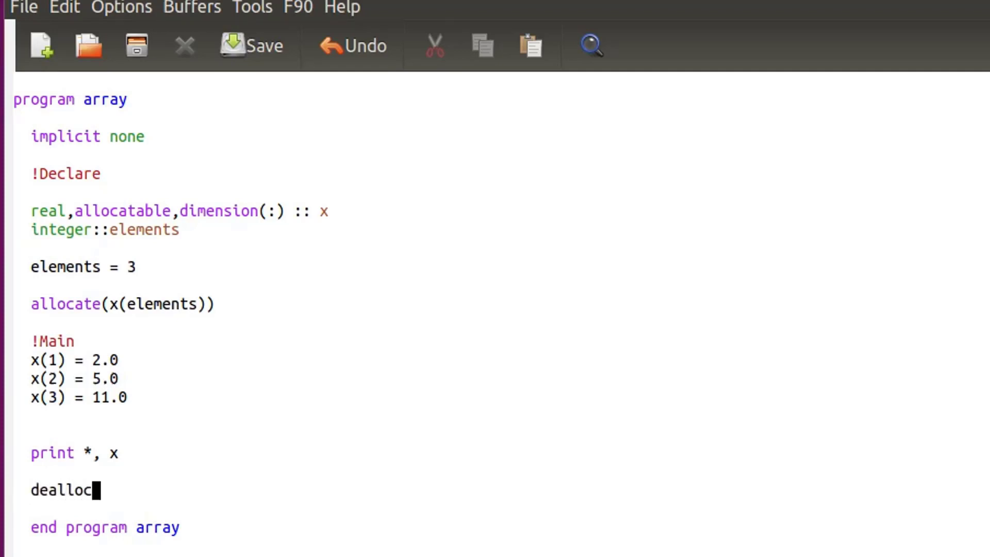
{"action": "type", "text": "ate"}
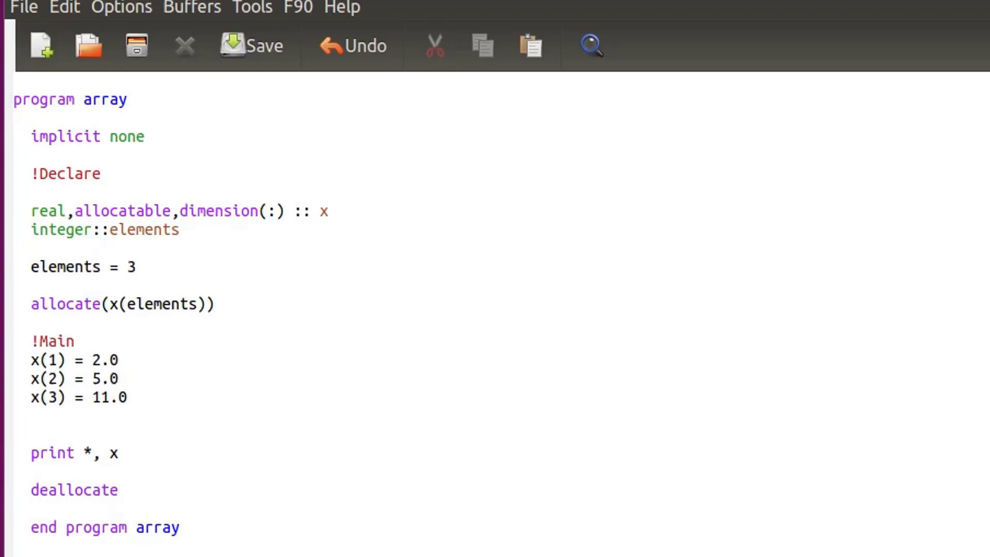
{"action": "type", "text": "("}
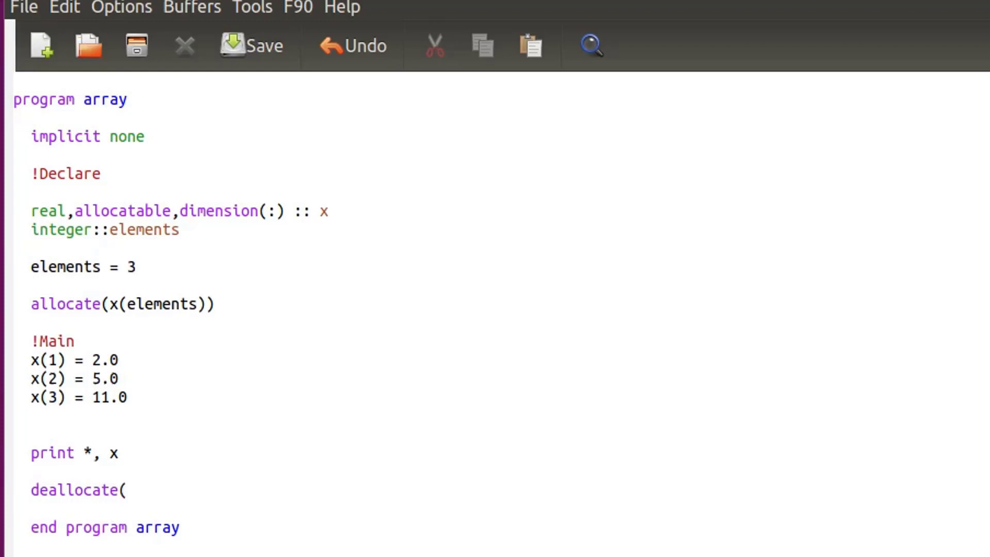
{"action": "type", "text": "x("}
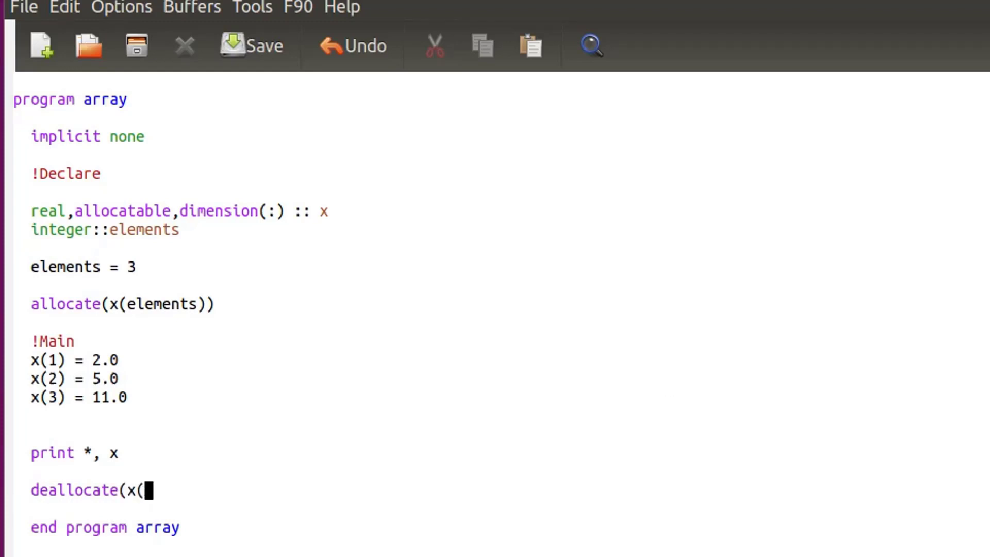
{"action": "type", "text": "elements"}
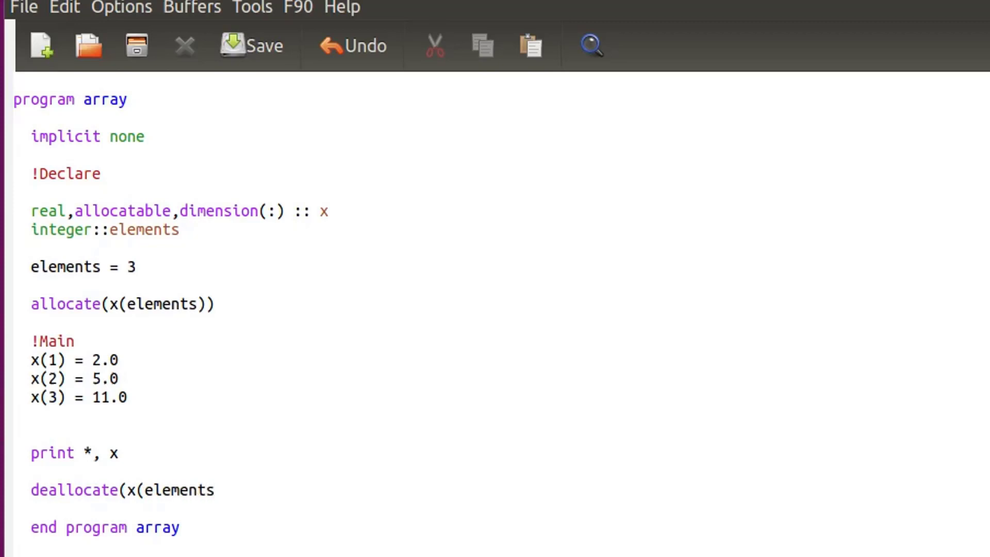
{"action": "type", "text": "))"}
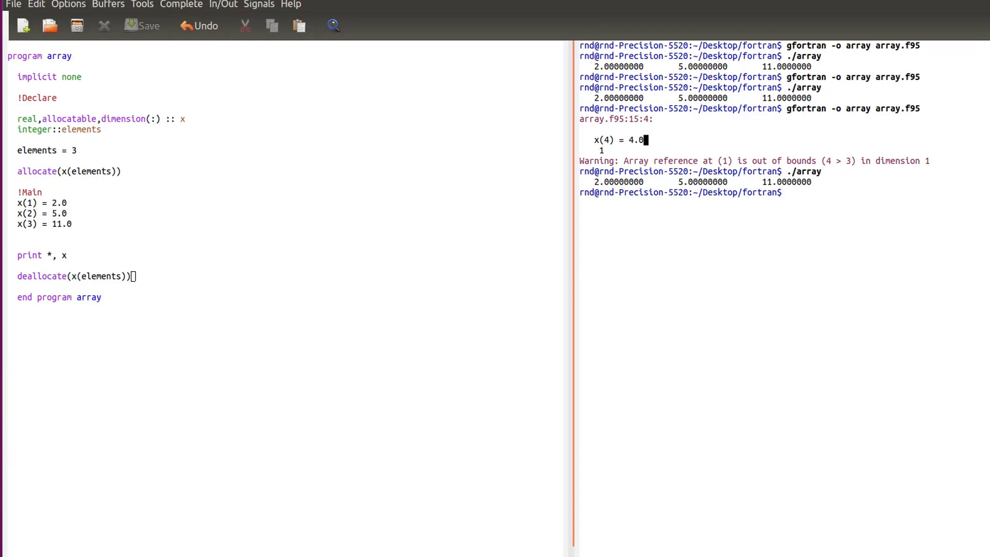
Correct the statement to deallocate(x), then go back to the shell to recompile and run
{"action": "key", "text": "Return"}
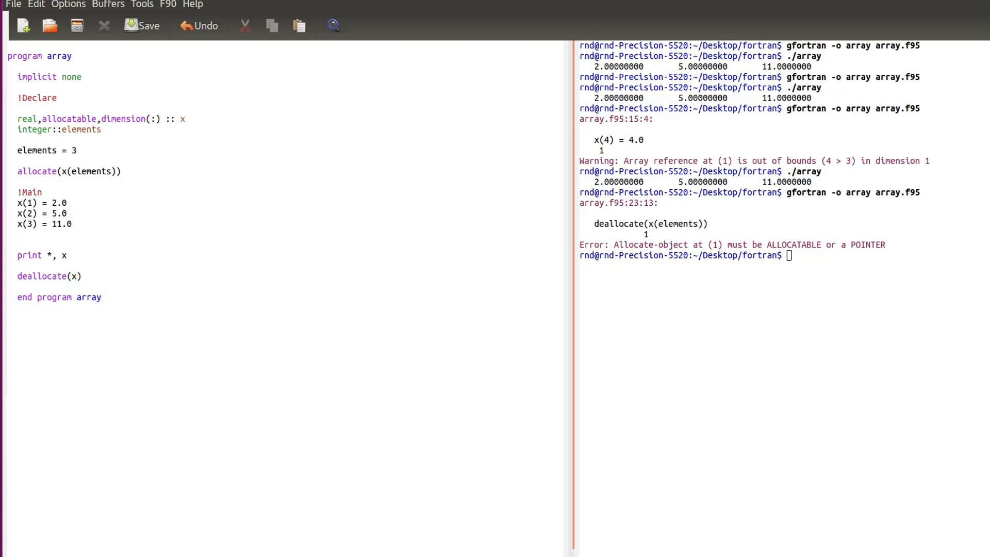
{"action": "left_click", "coordinate": [77, 276]}
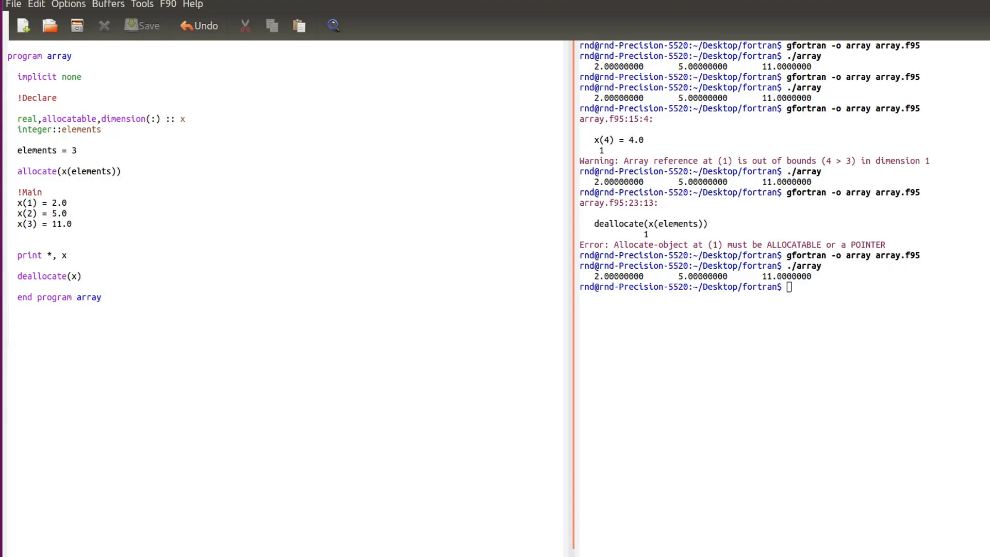
Assign x(4) = 12.0 and change elements = 3 to elements = 4
{"action": "type", "text": "x"}
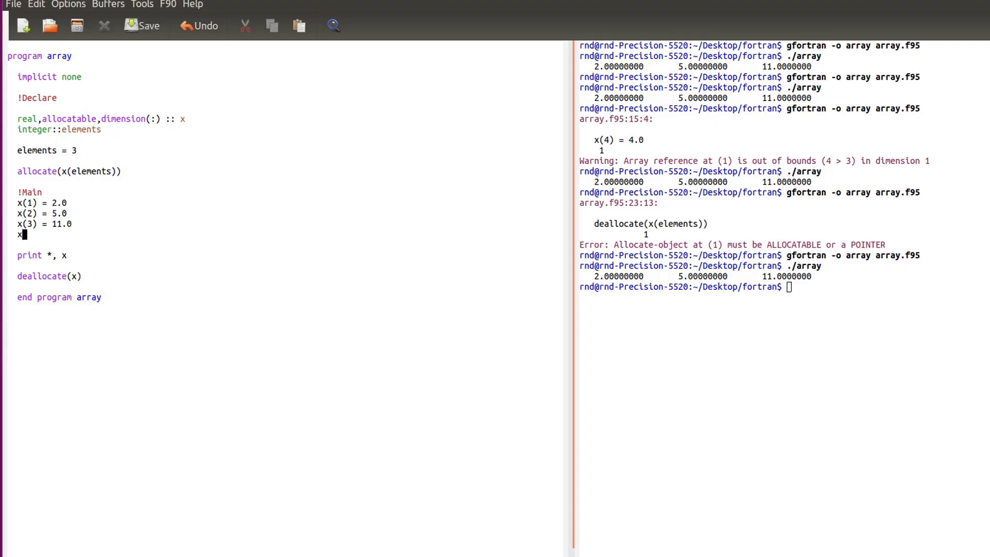
{"action": "type", "text": "(4) ="}
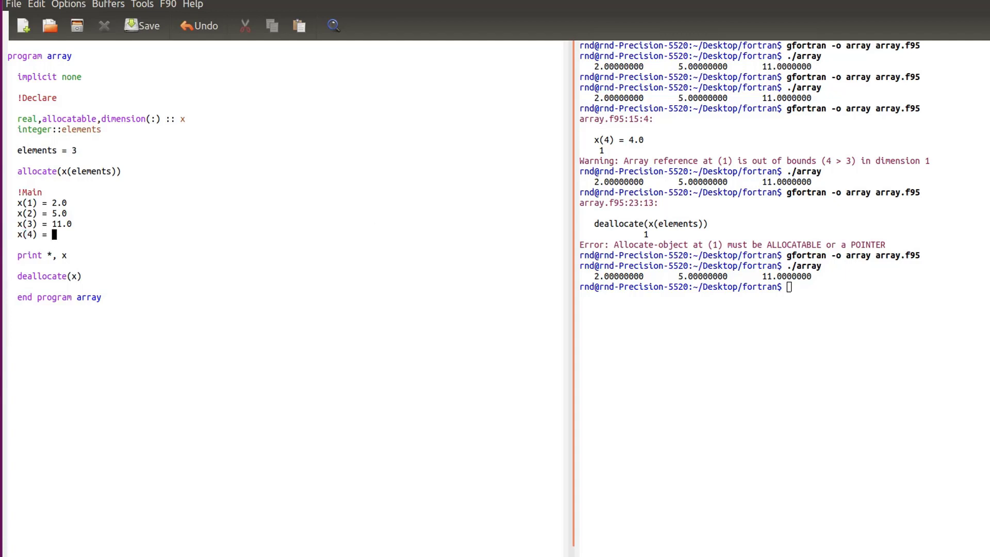
{"action": "type", "text": "12."}
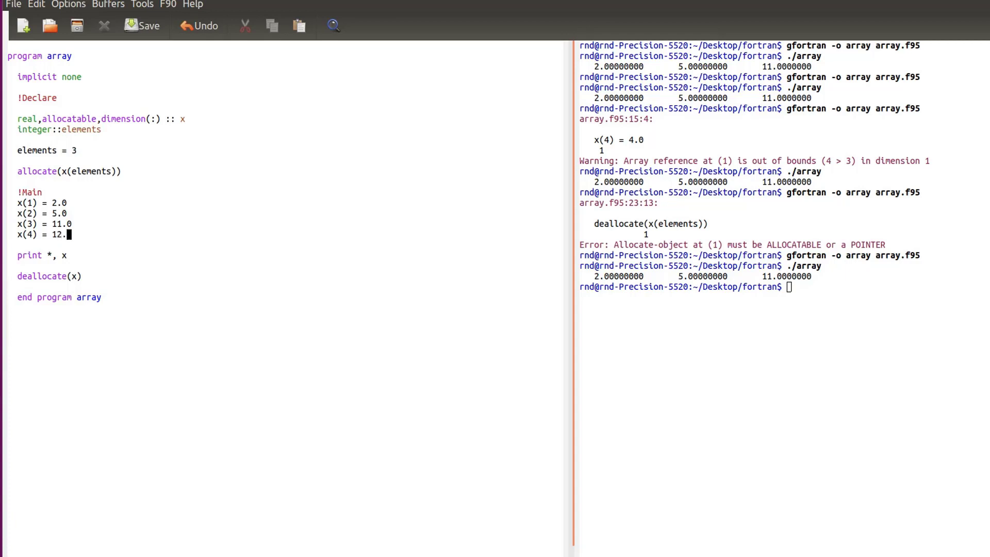
{"action": "left_click", "coordinate": [74, 171]}
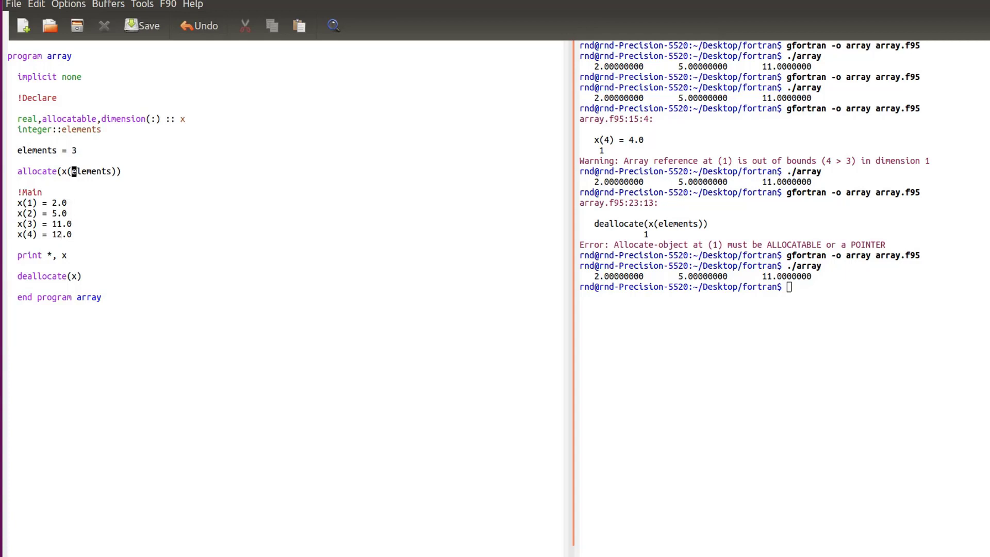
{"action": "type", "text": "4"}
{"action": "left_click", "coordinate": [781, 287]}
{"action": "type", "text": "gfortran -o array array.f95"}
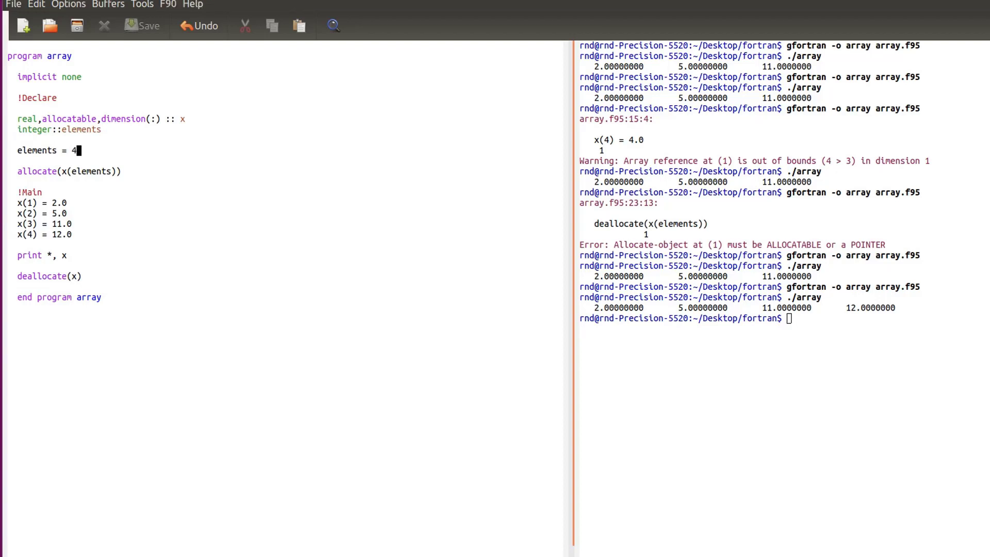
{"action": "left_click", "coordinate": [77, 171]}
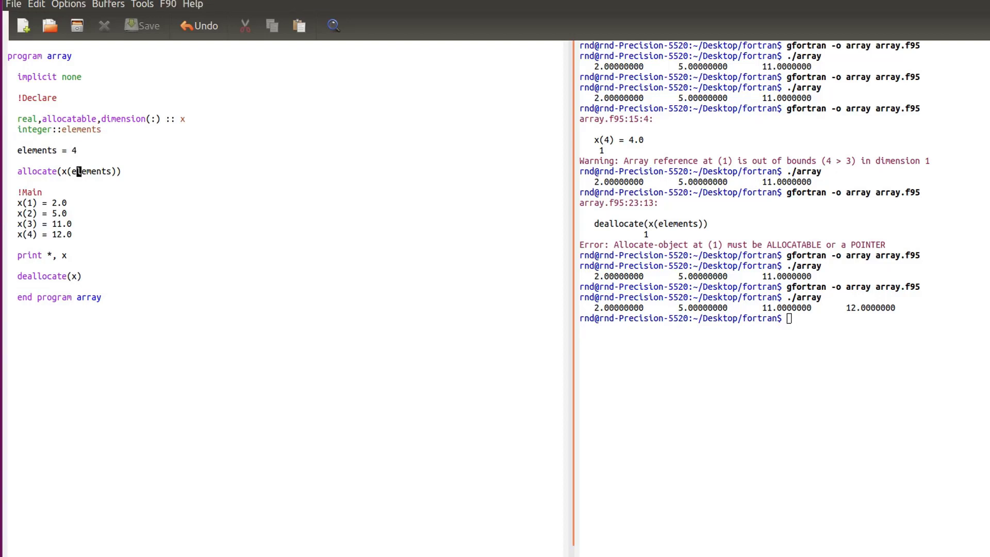